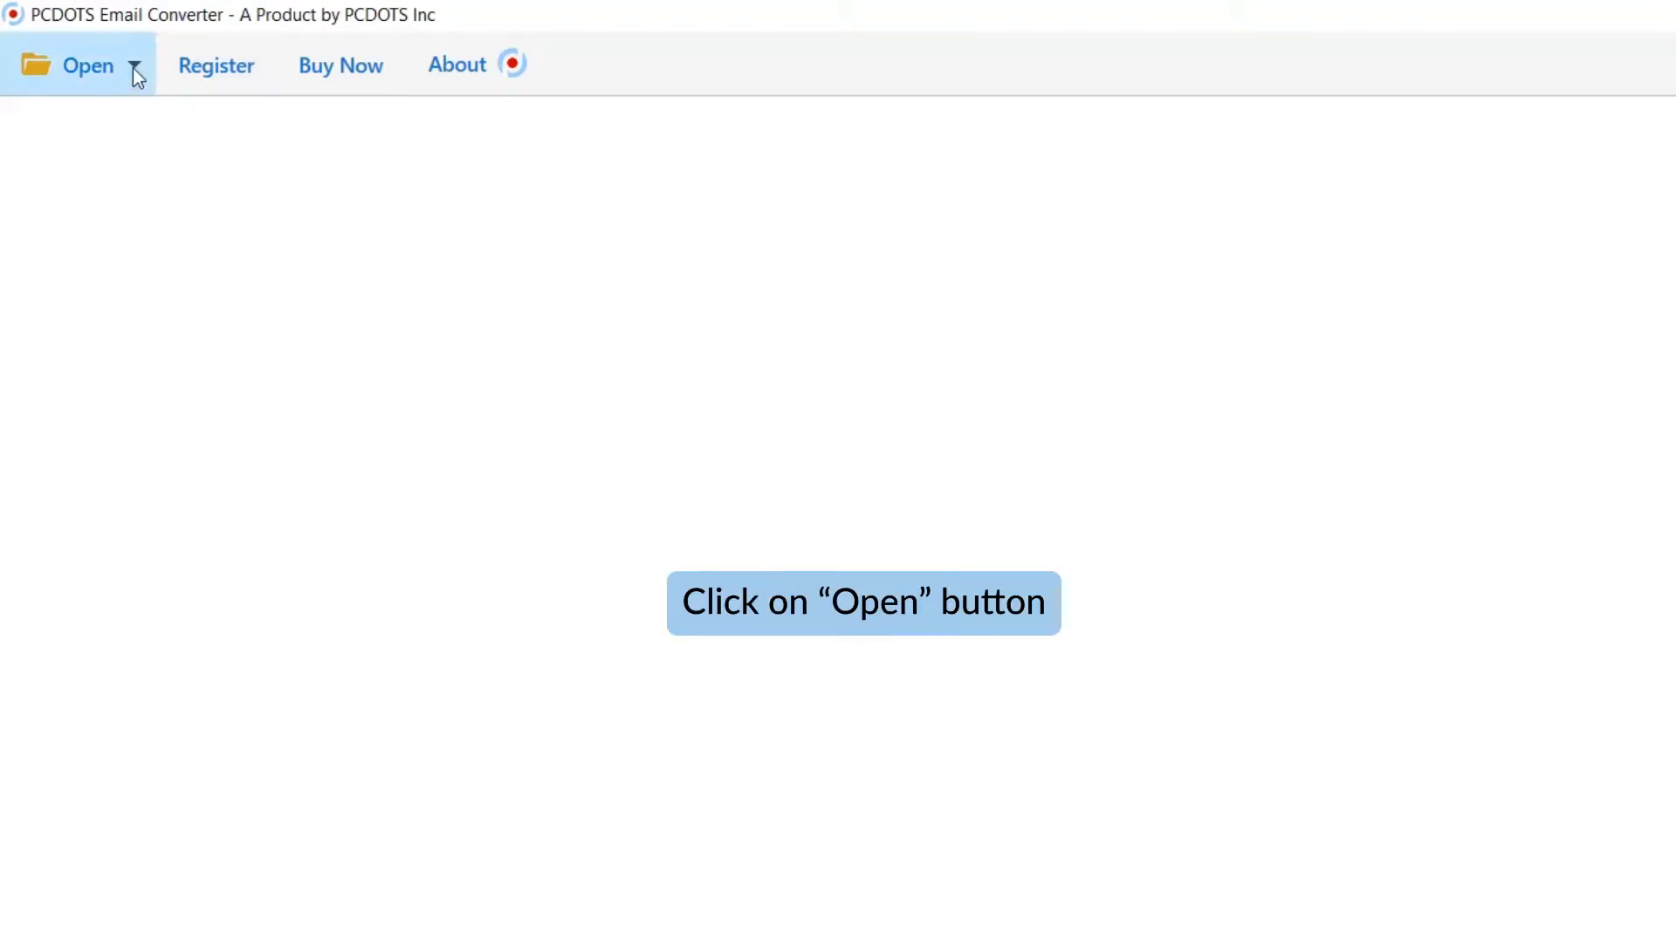
Step: Show the list of mail sources that can be opened, including eM Client accounts
click(81, 64)
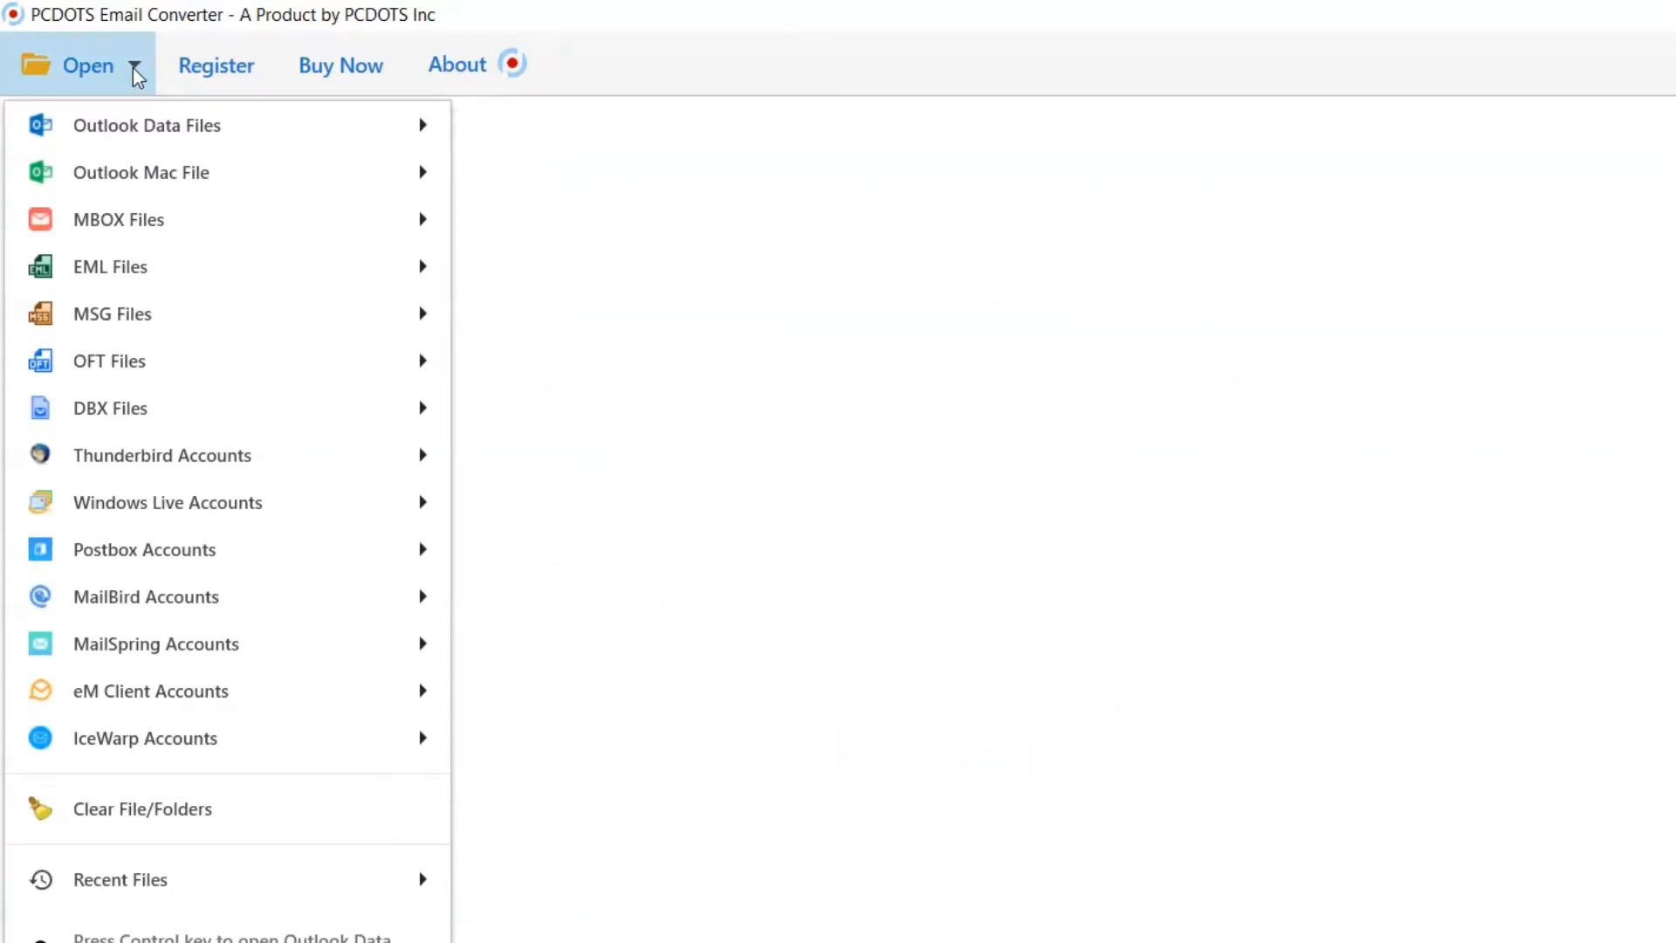
mouse_move(160, 408)
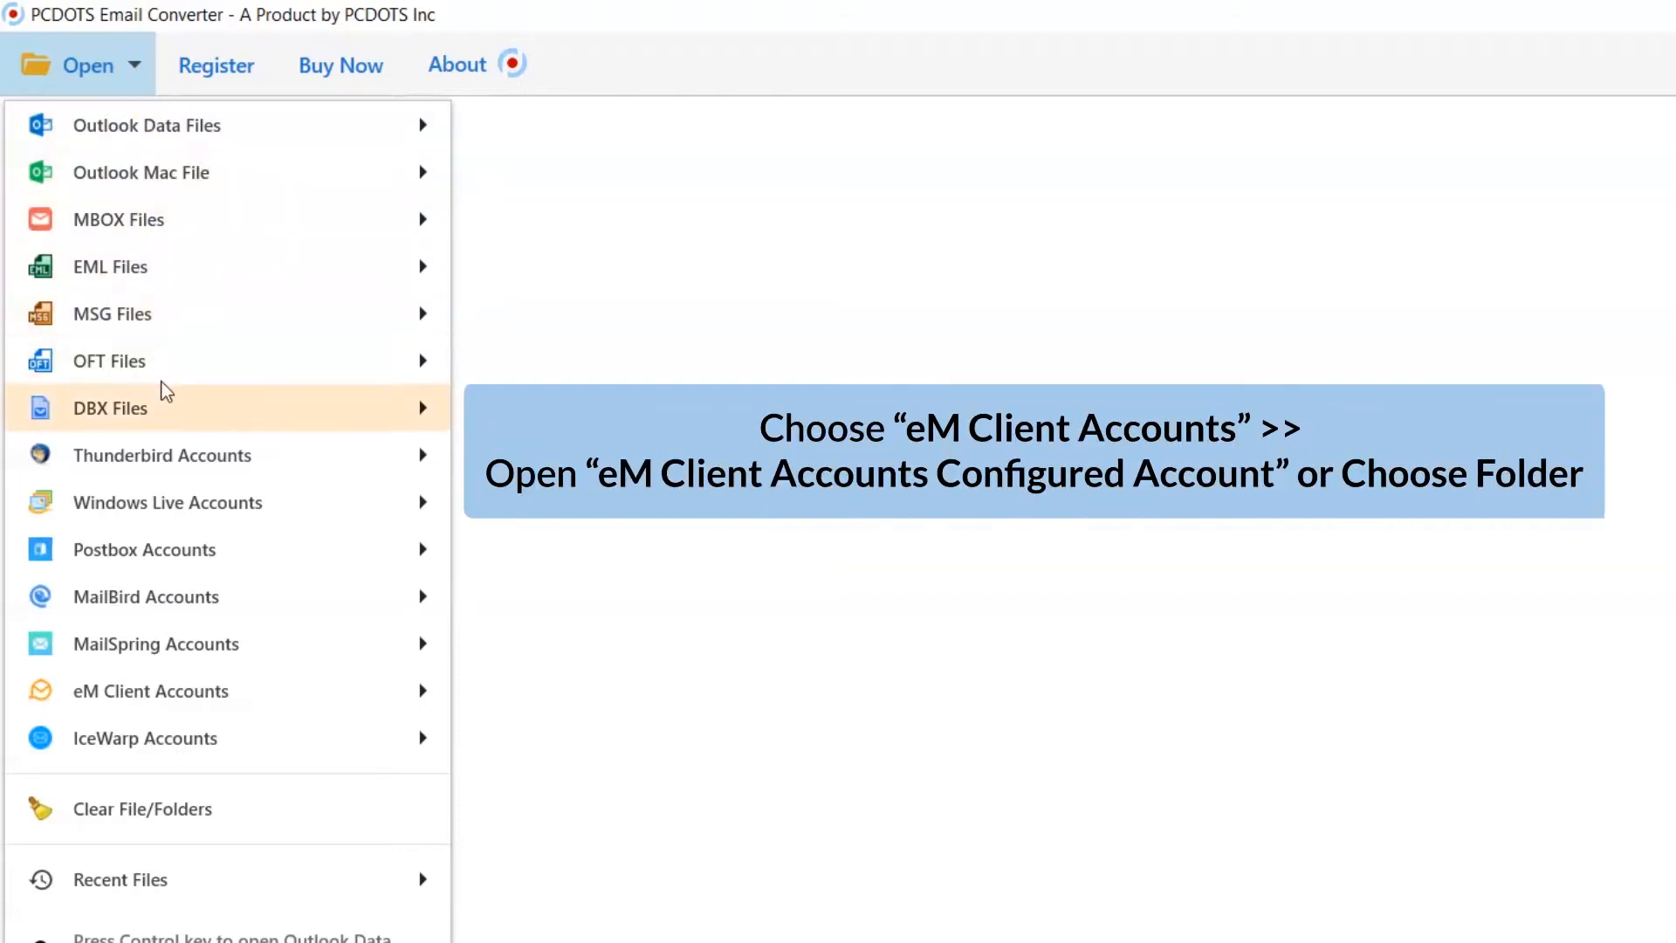
mouse_move(152, 691)
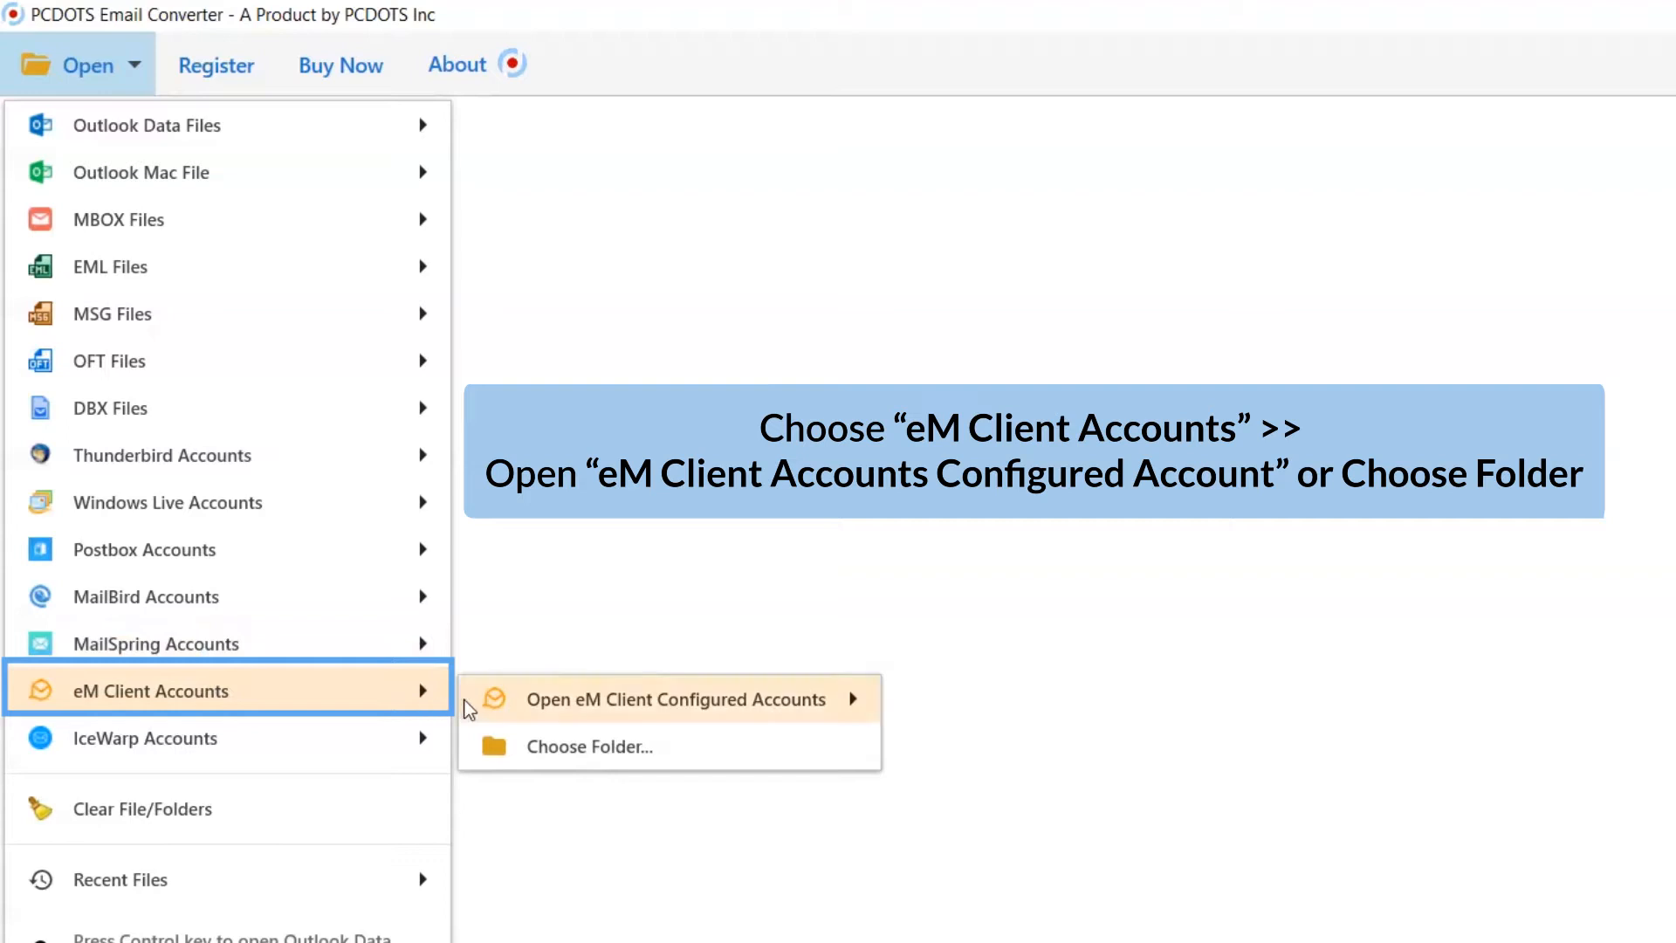
mouse_move(674, 699)
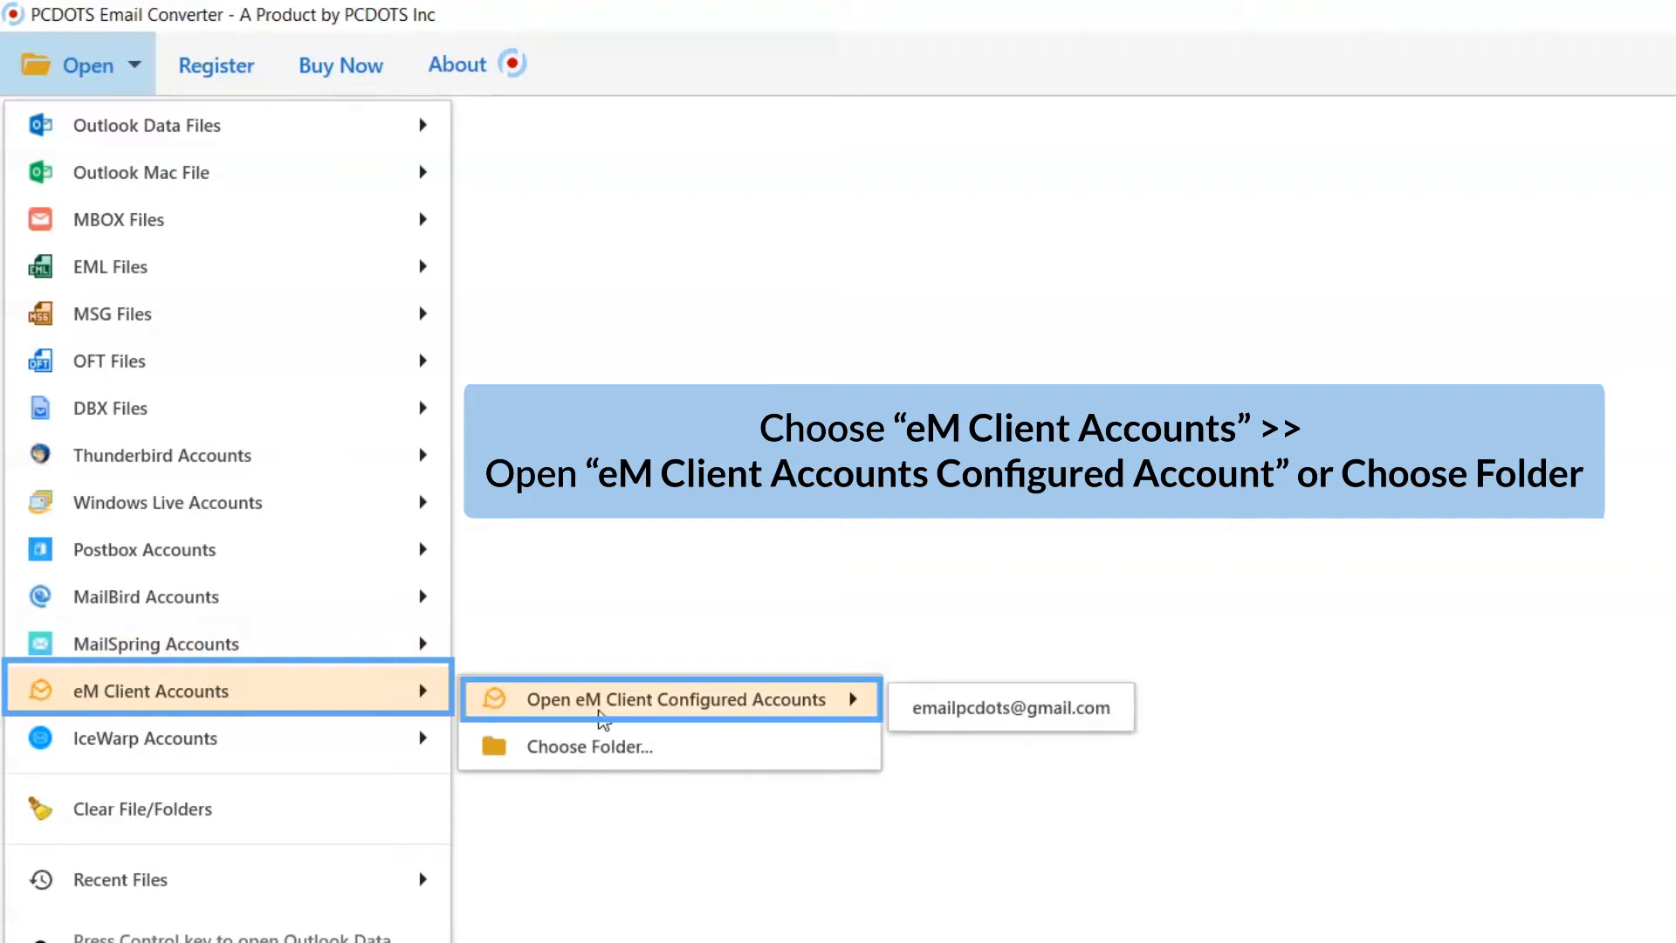
mouse_move(599, 736)
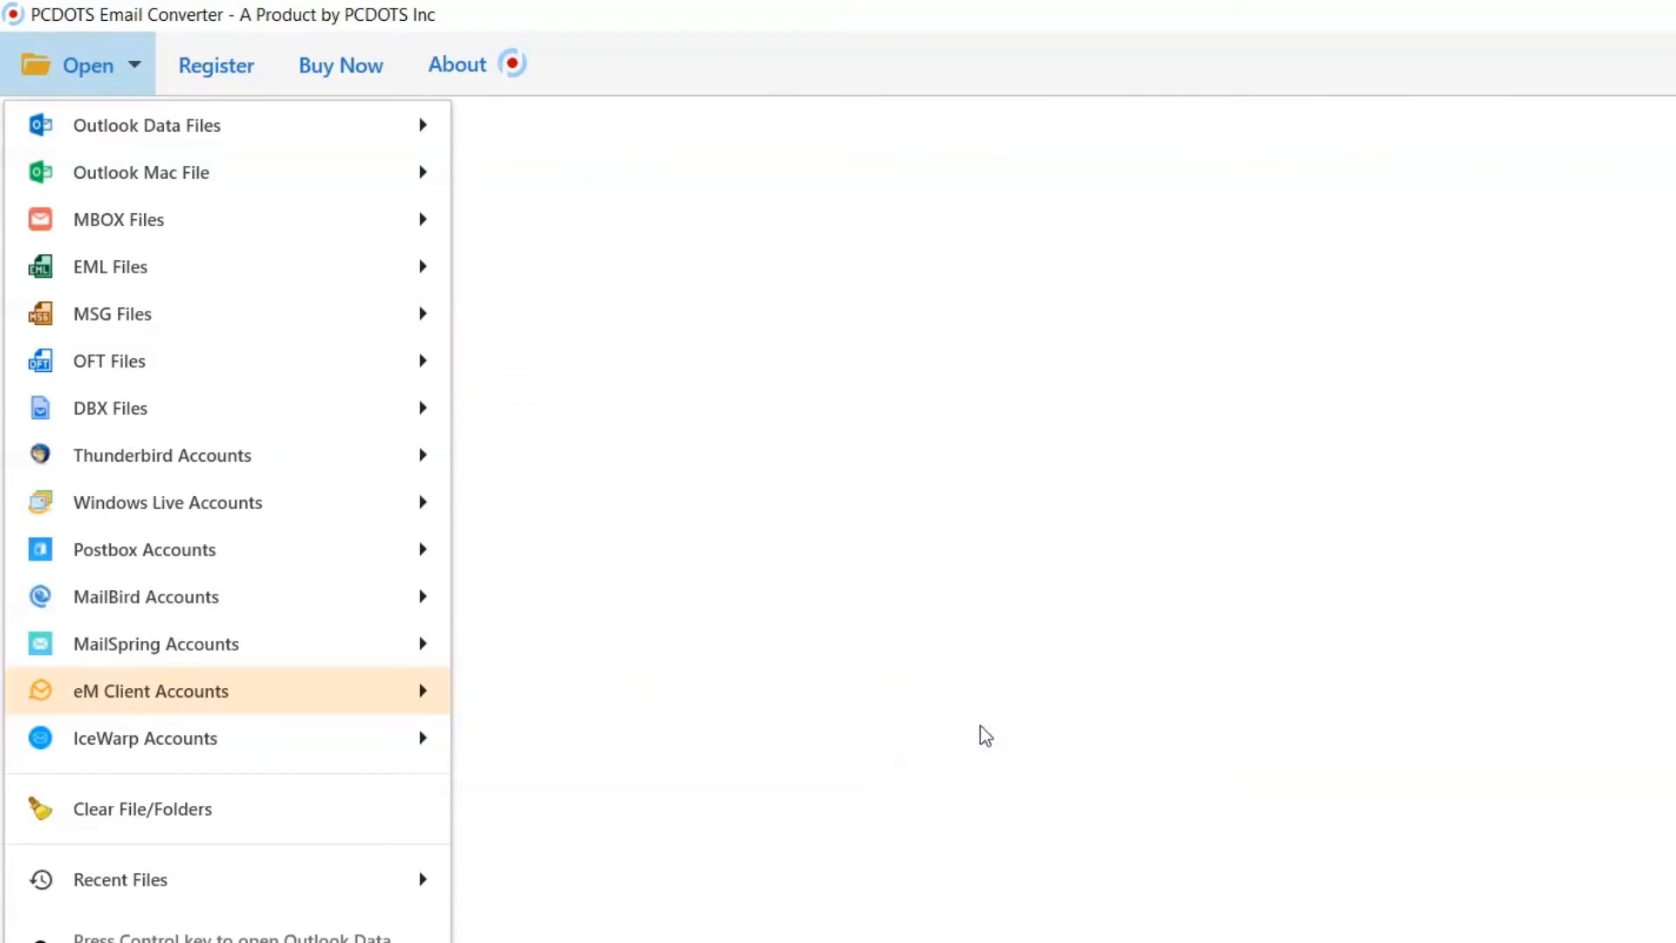
Step: Load the configured eM Client account and turn Compact View off to reveal Bin, Spam and Local Folders
click(151, 690)
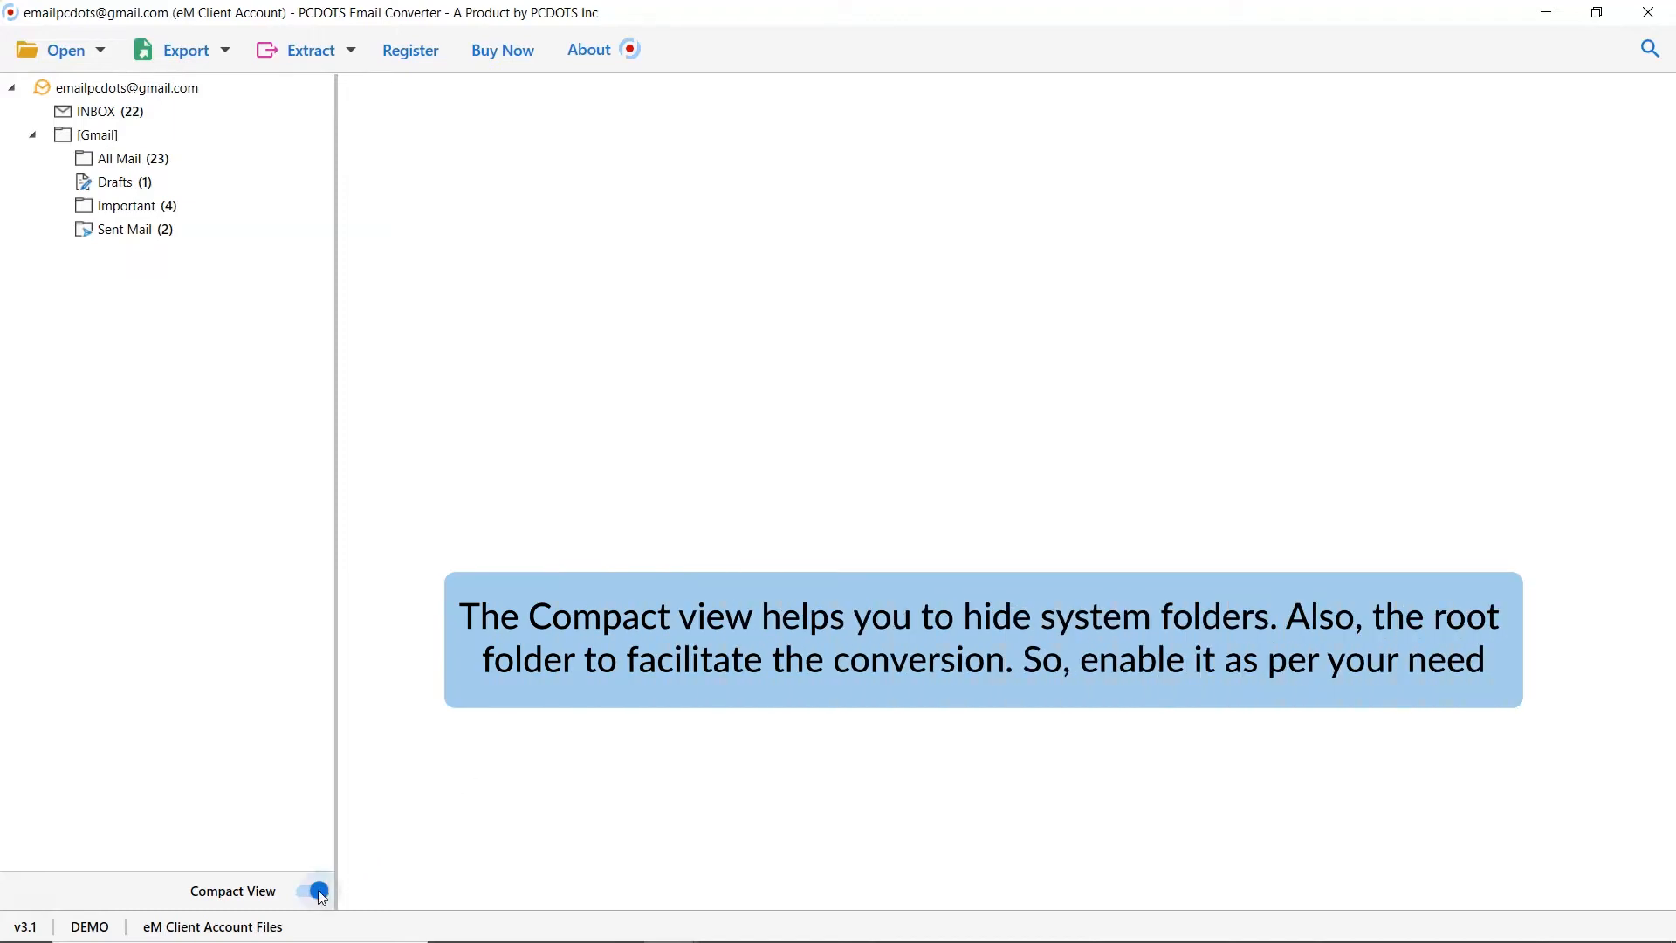
click(314, 890)
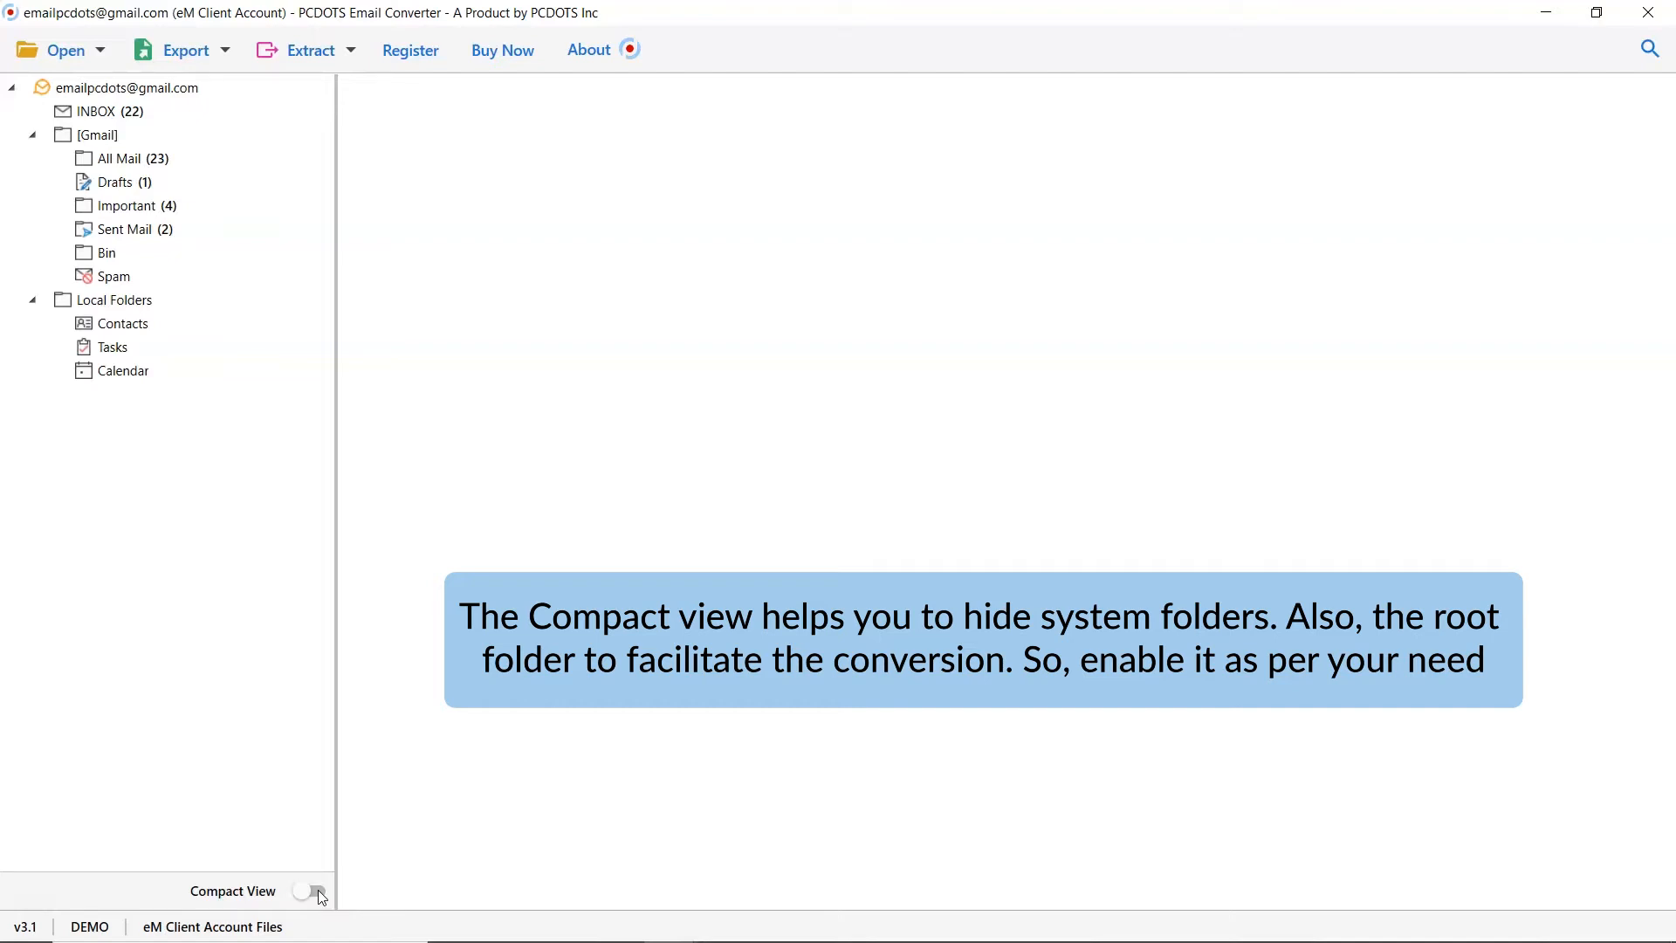
click(311, 891)
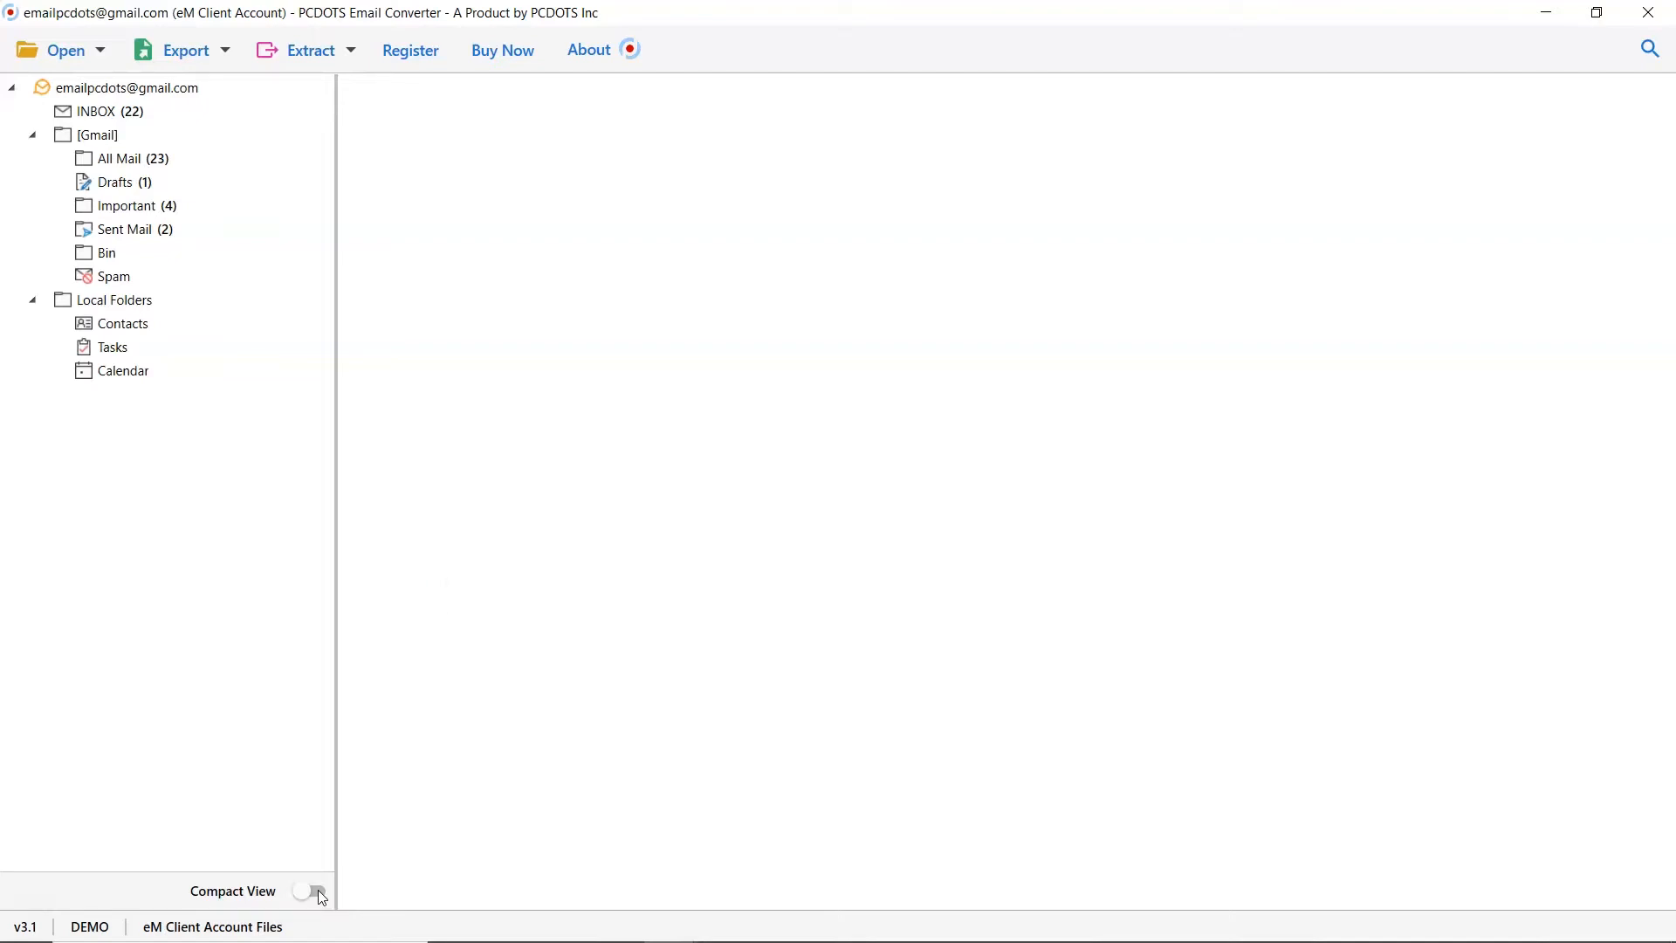
click(313, 891)
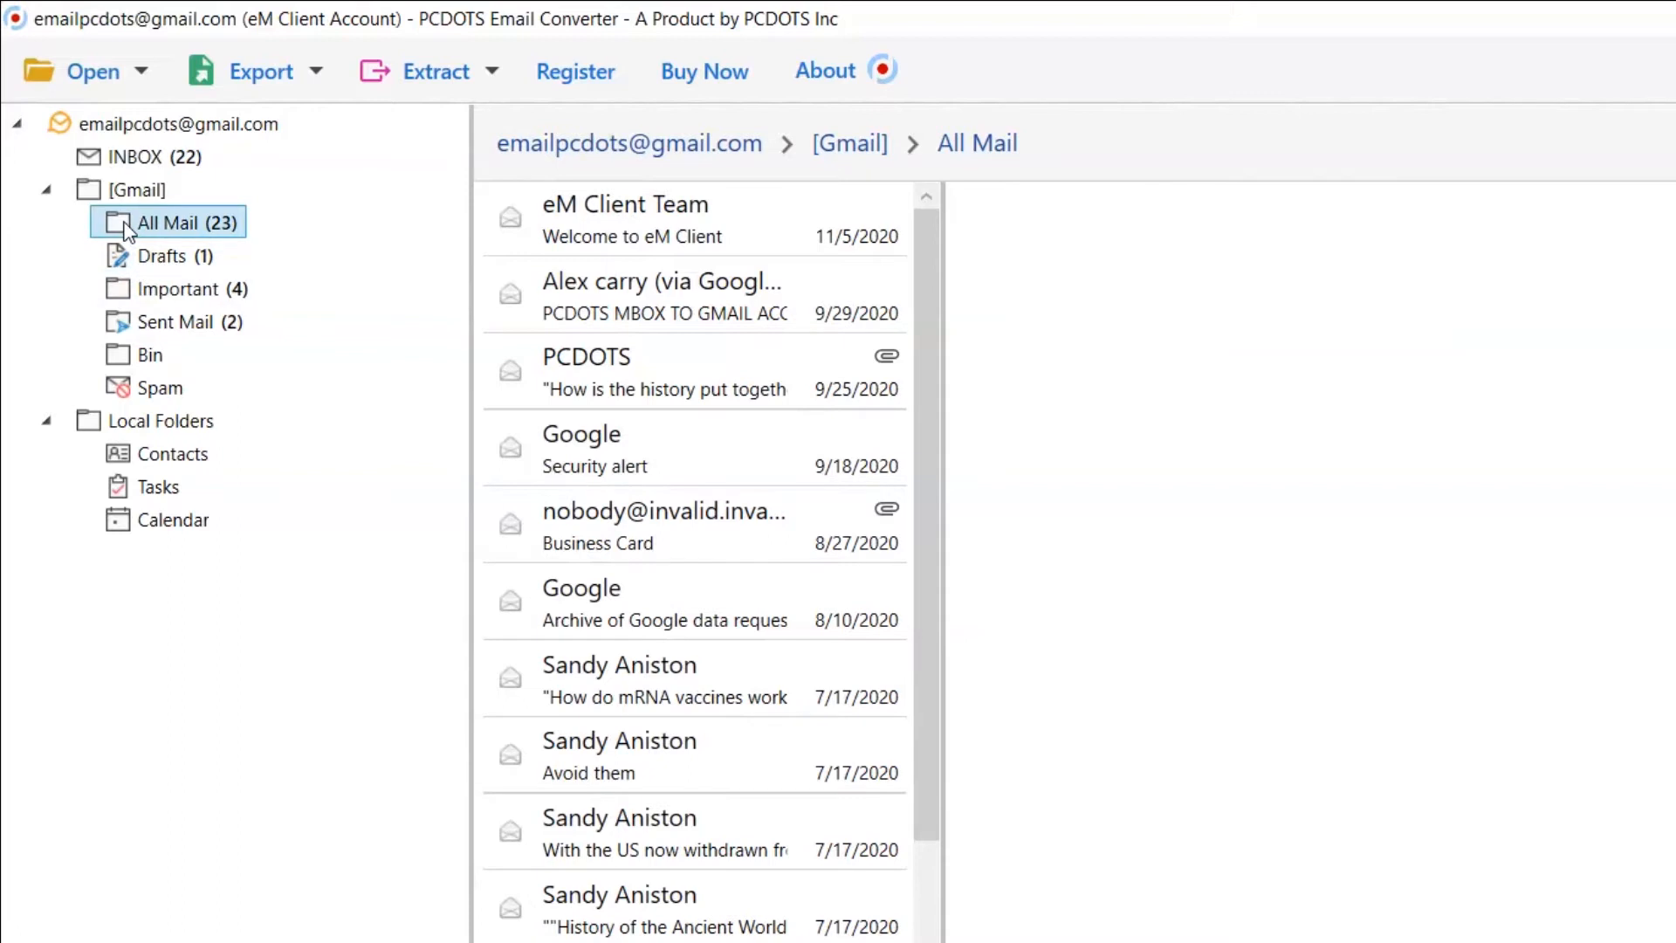
Step: Preview the PCDOTS history email with its Email Marketing.docx attachment
click(693, 371)
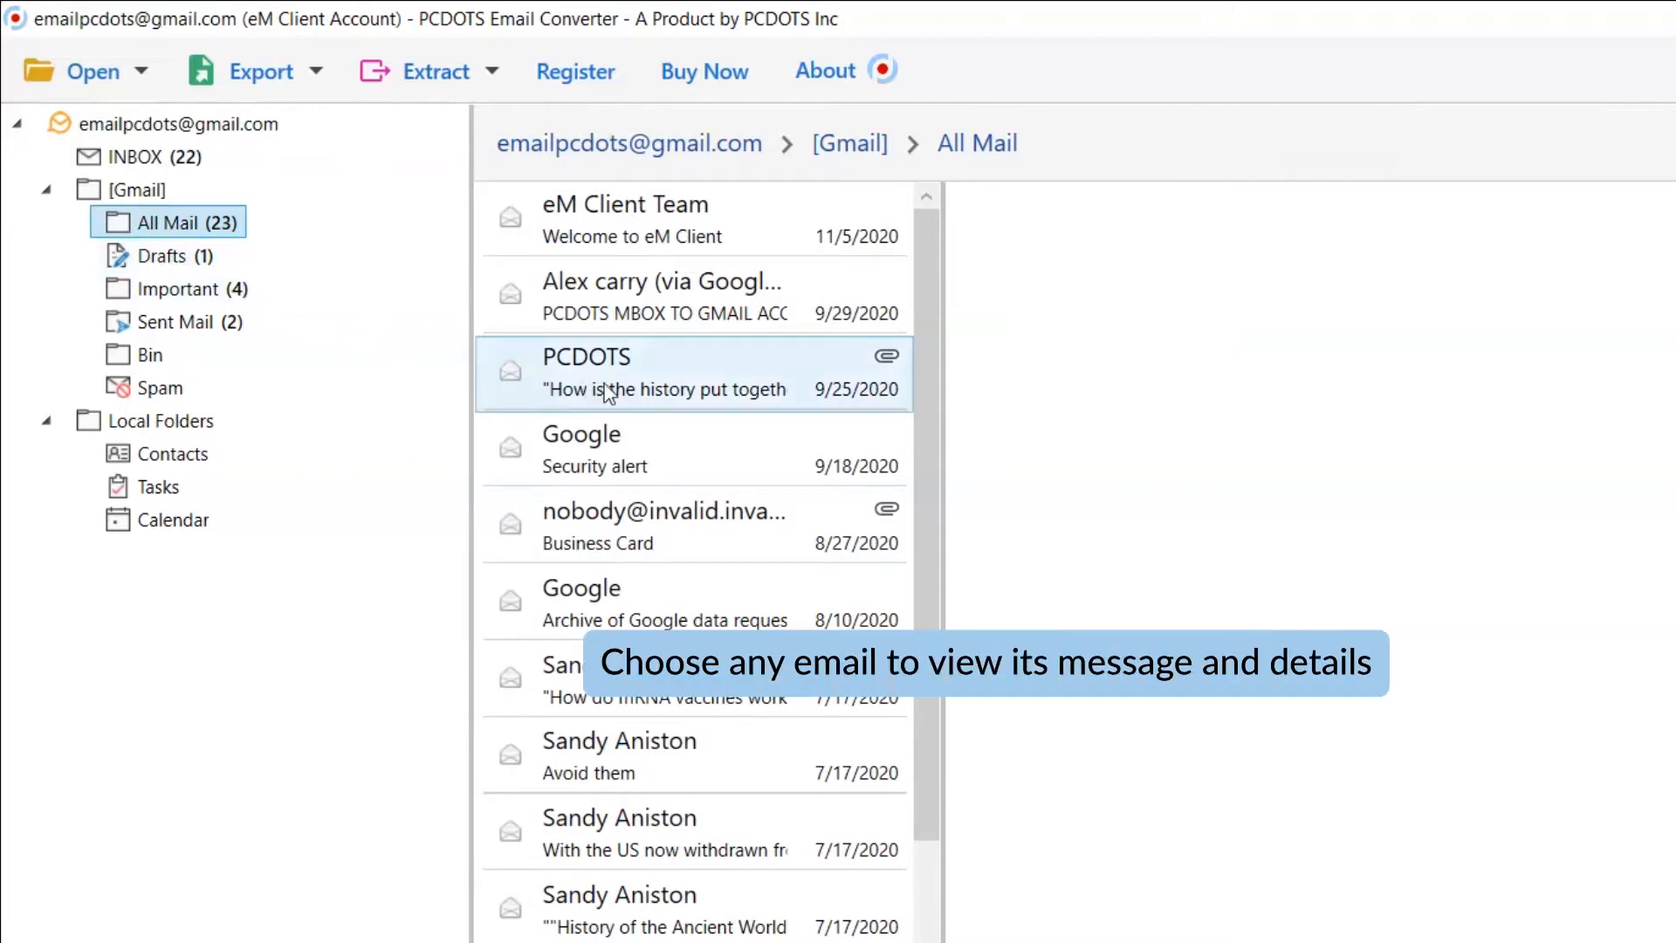
click(694, 372)
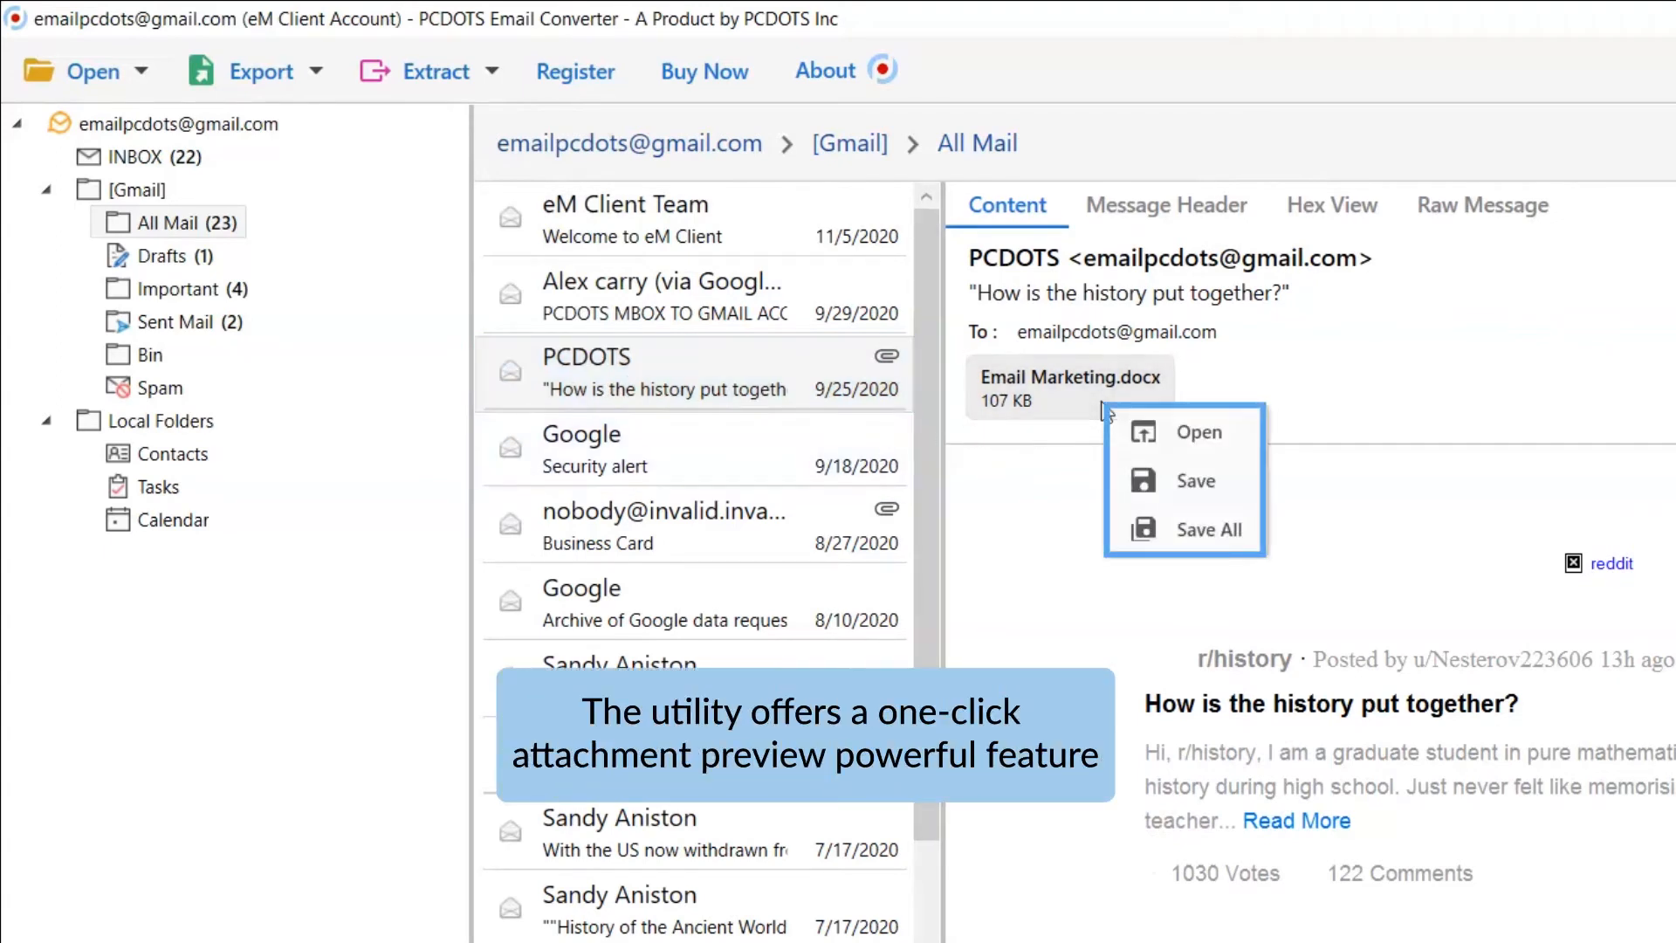
mouse_move(1132, 543)
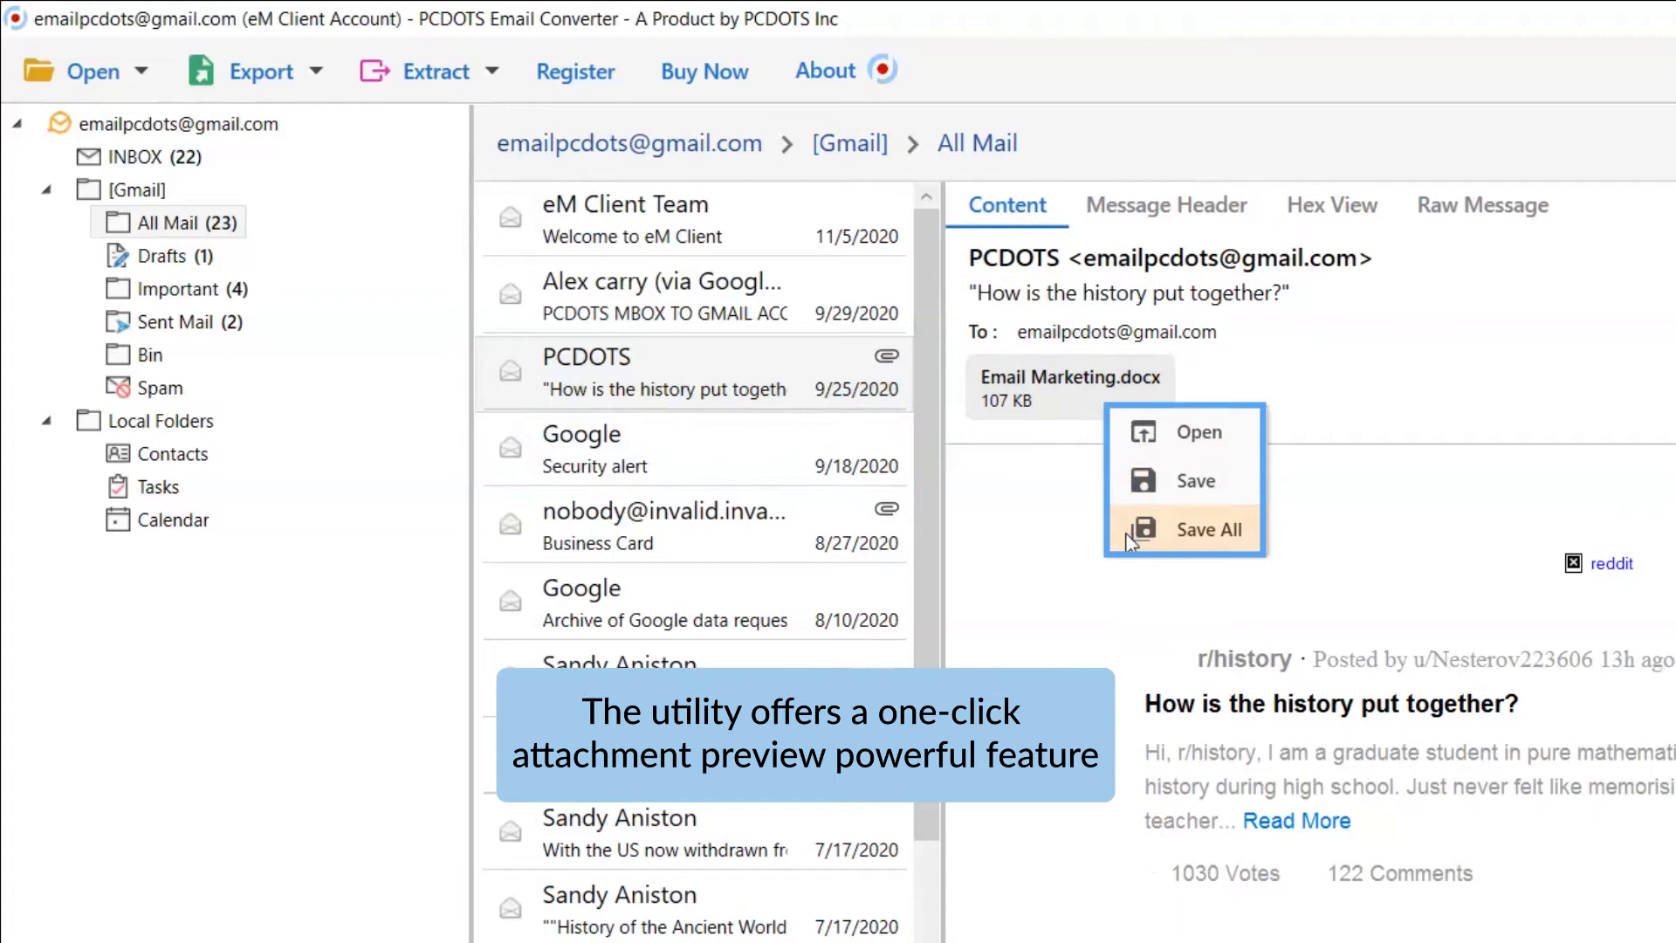
mouse_move(1125, 443)
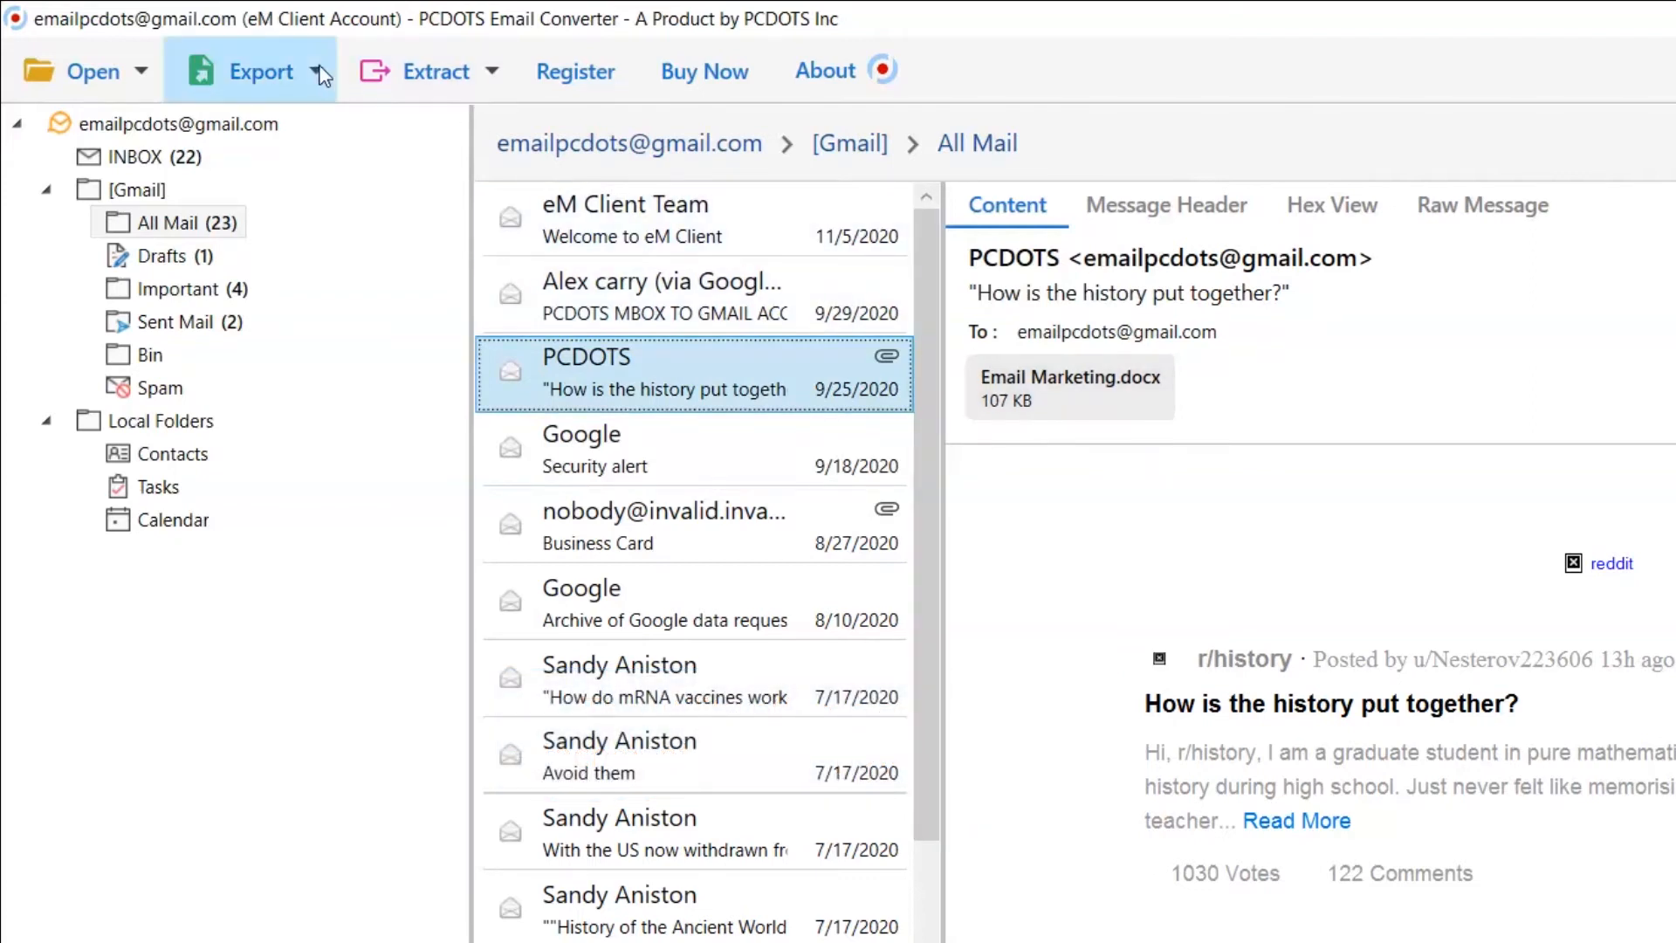
Step: Choose PST as the export format so the PST Export Options panel appears
click(261, 71)
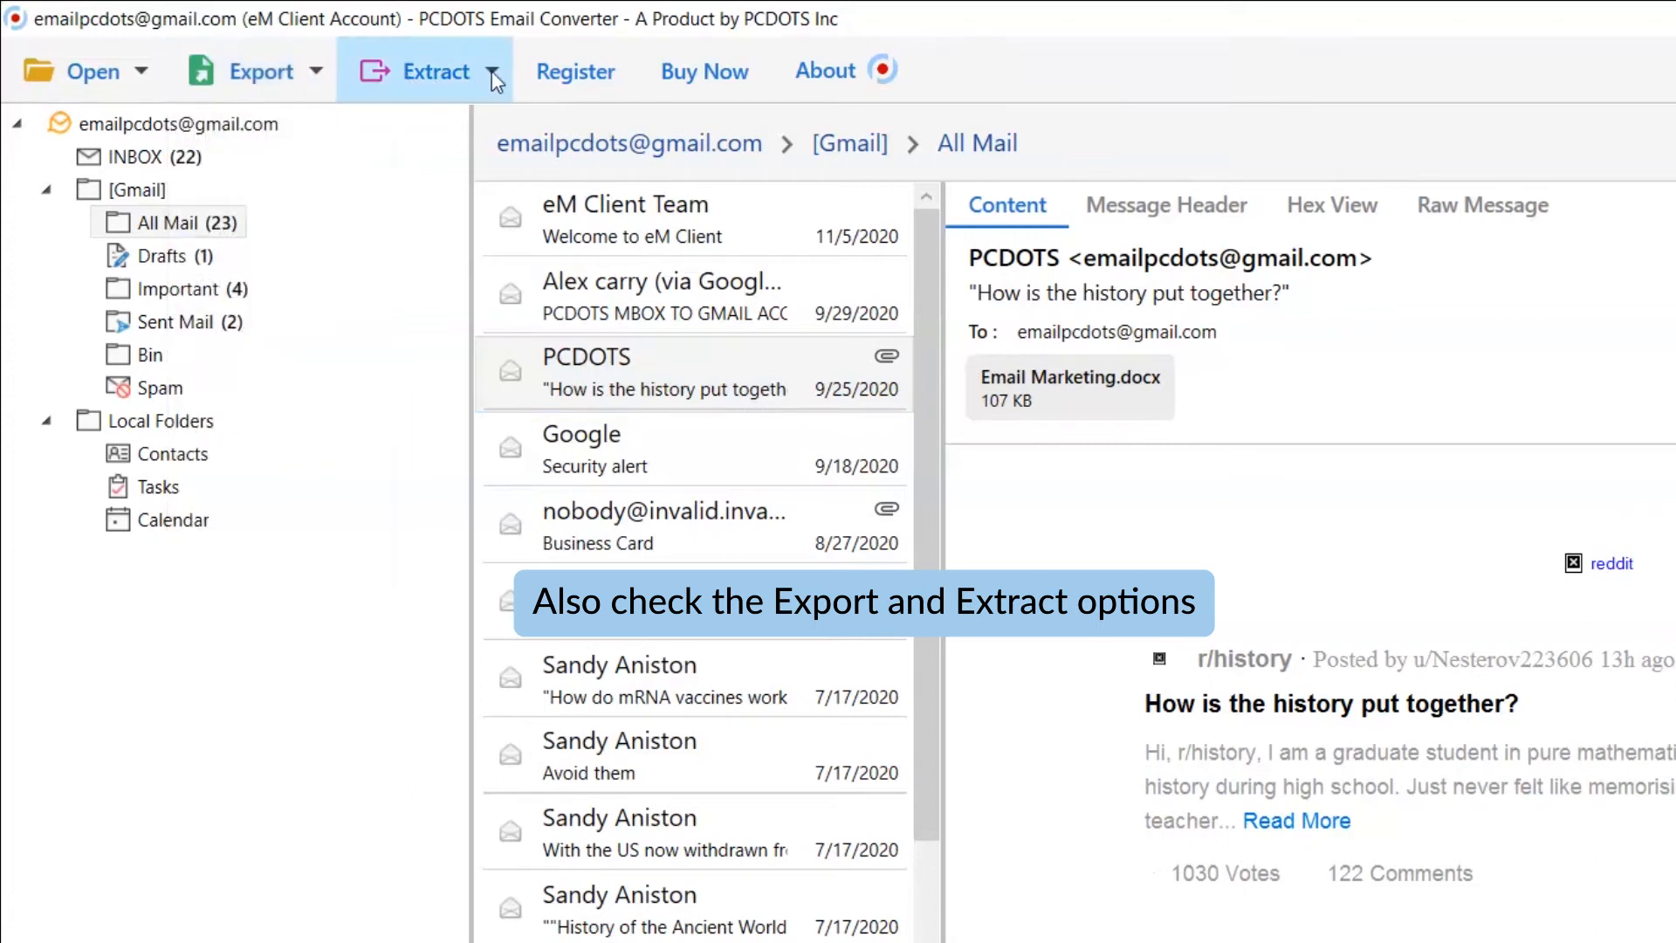
click(427, 71)
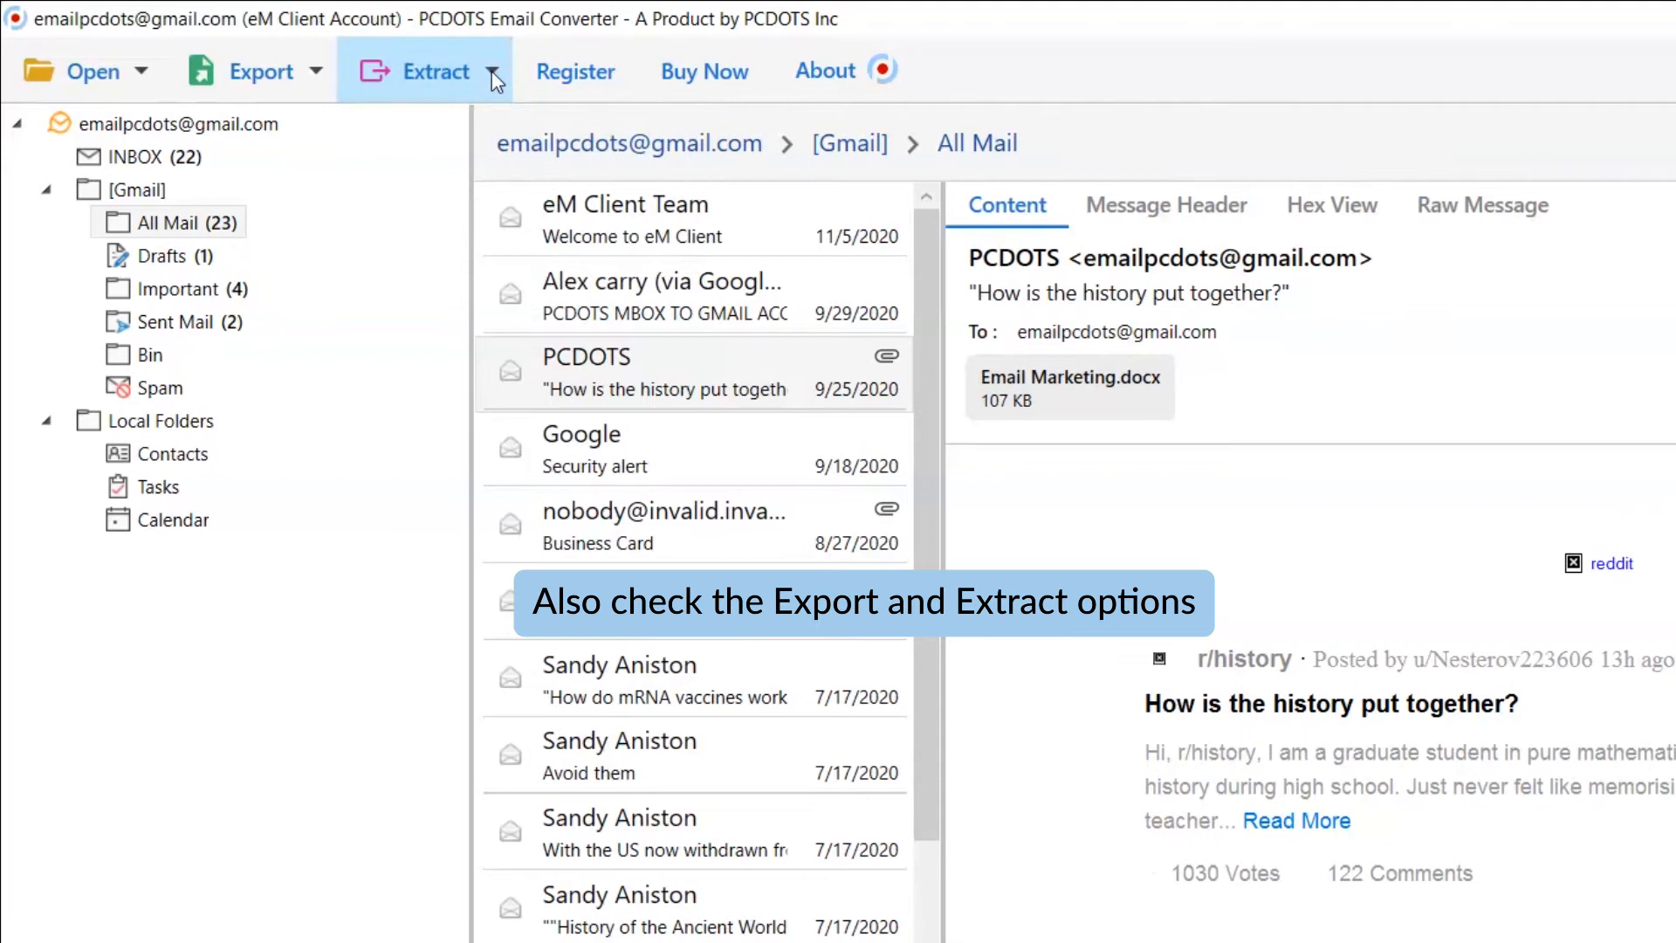
click(261, 71)
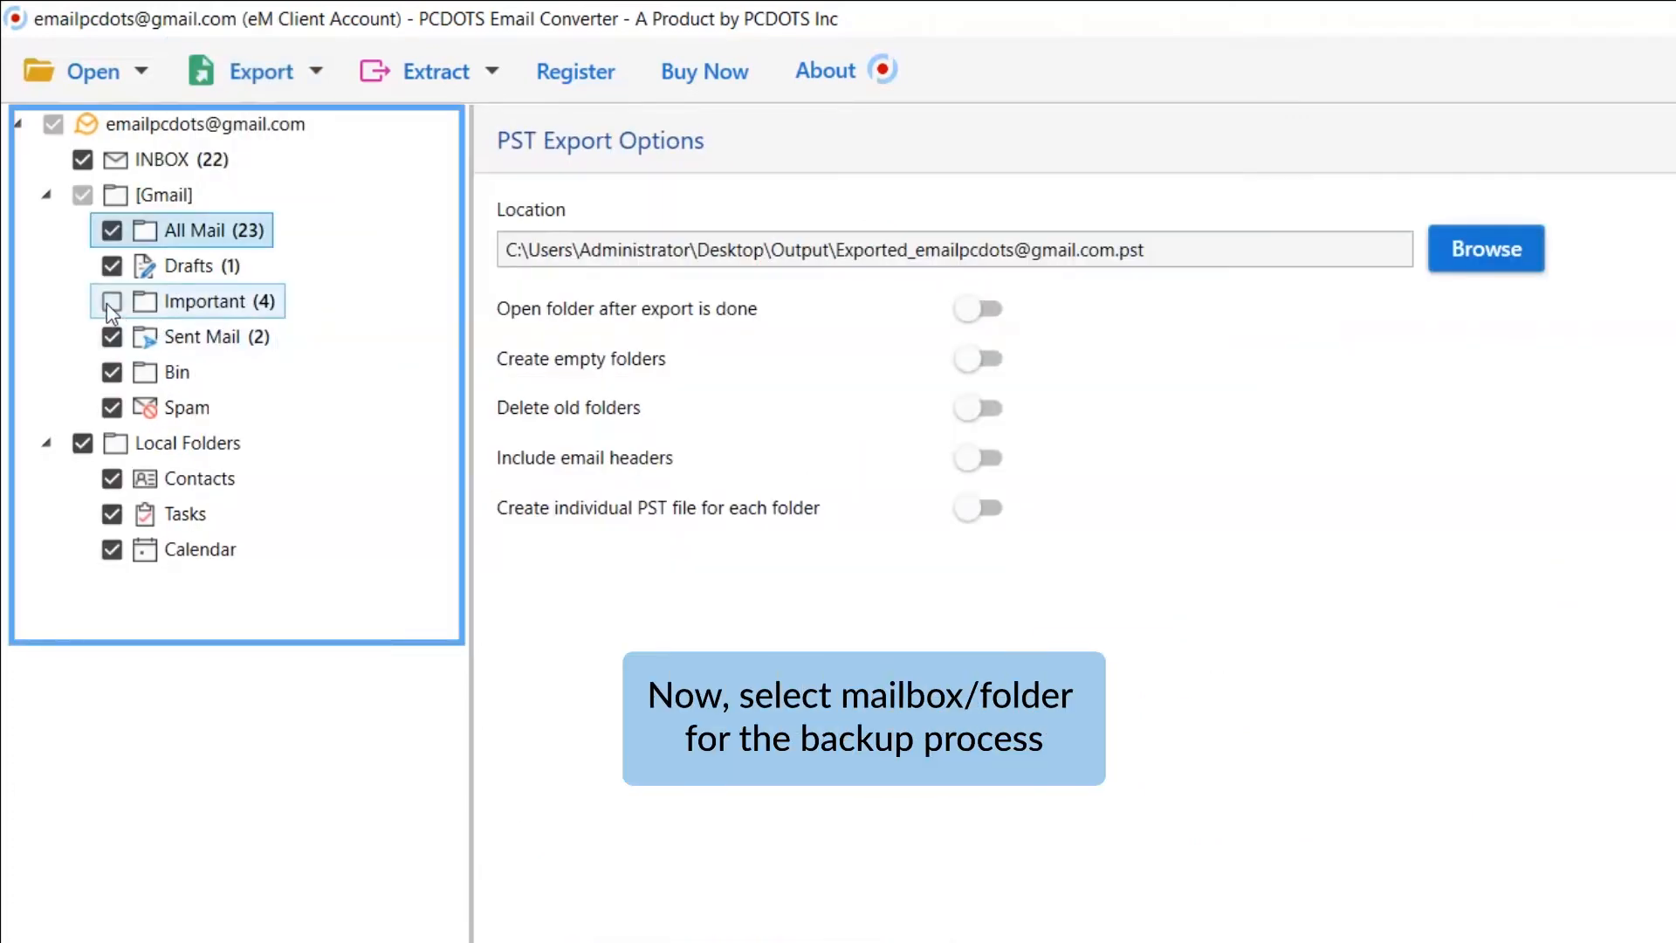
Step: Include the Important folder and set the PST save location to Desktop\Output
click(111, 301)
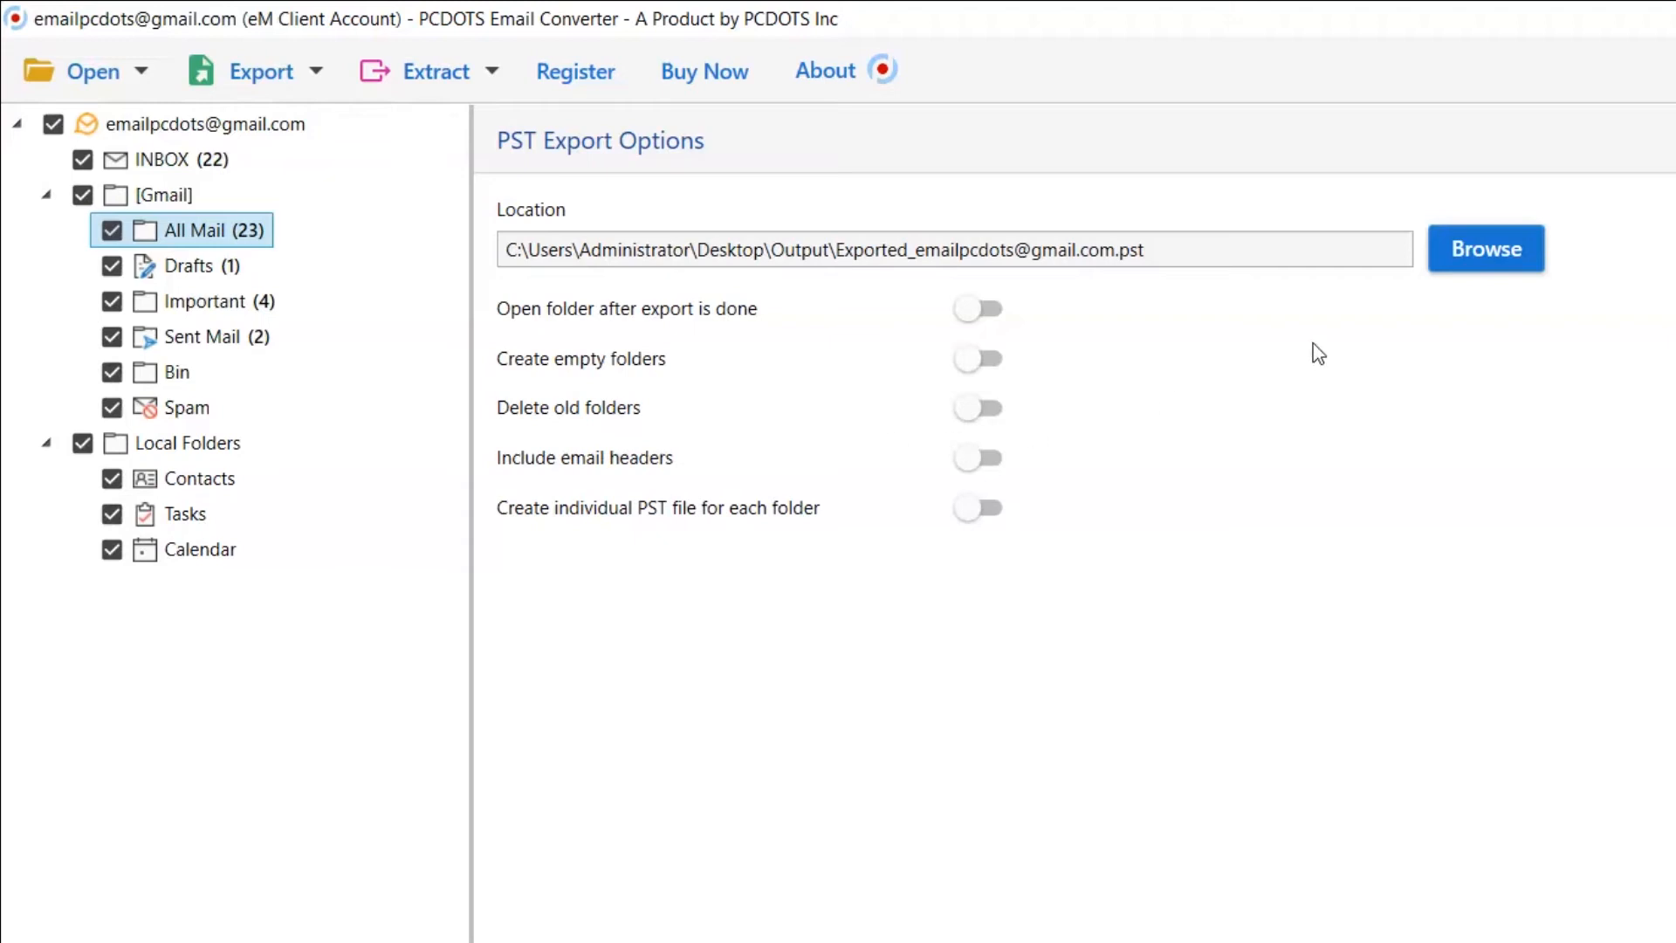
click(1484, 248)
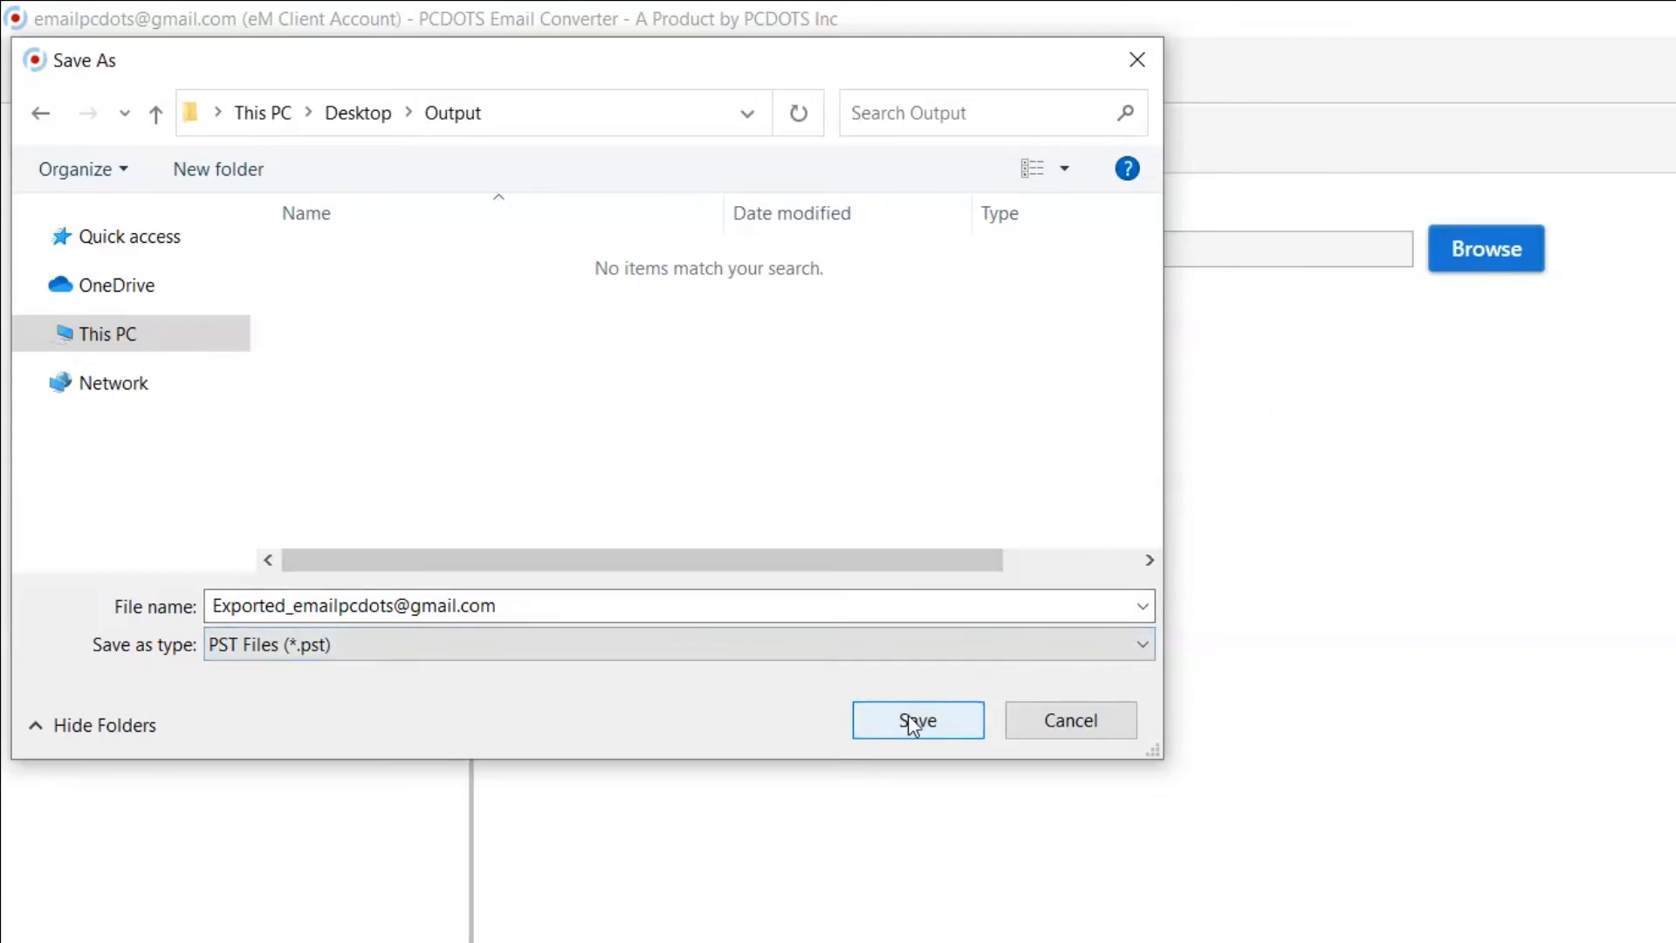
click(916, 719)
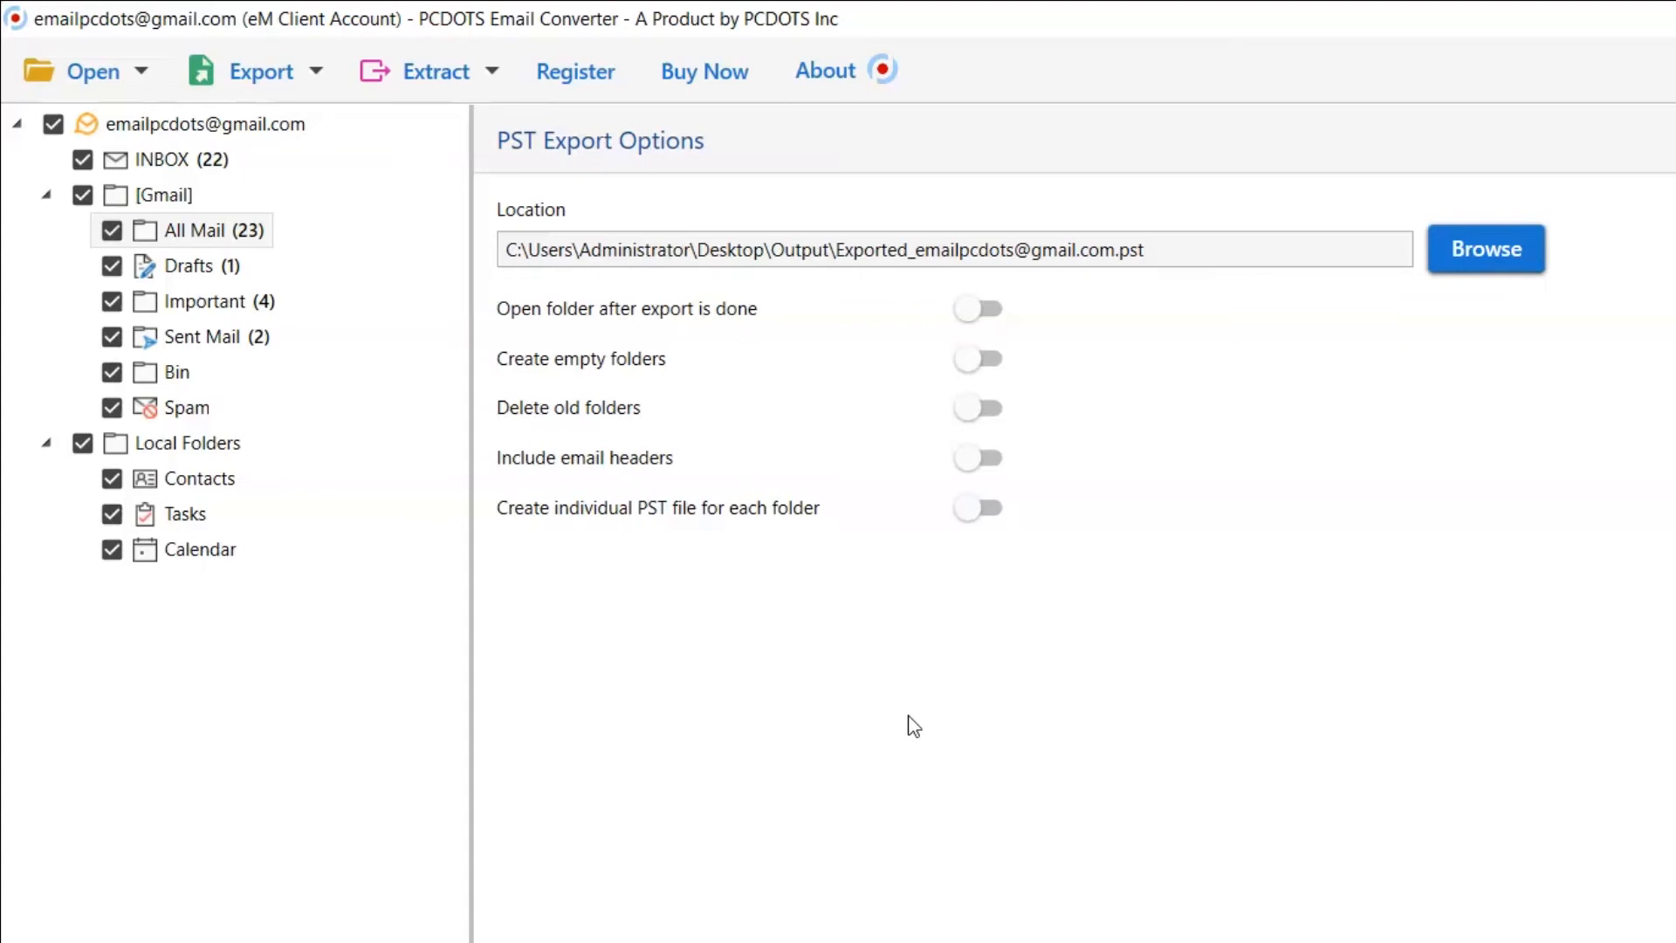
mouse_move(949, 382)
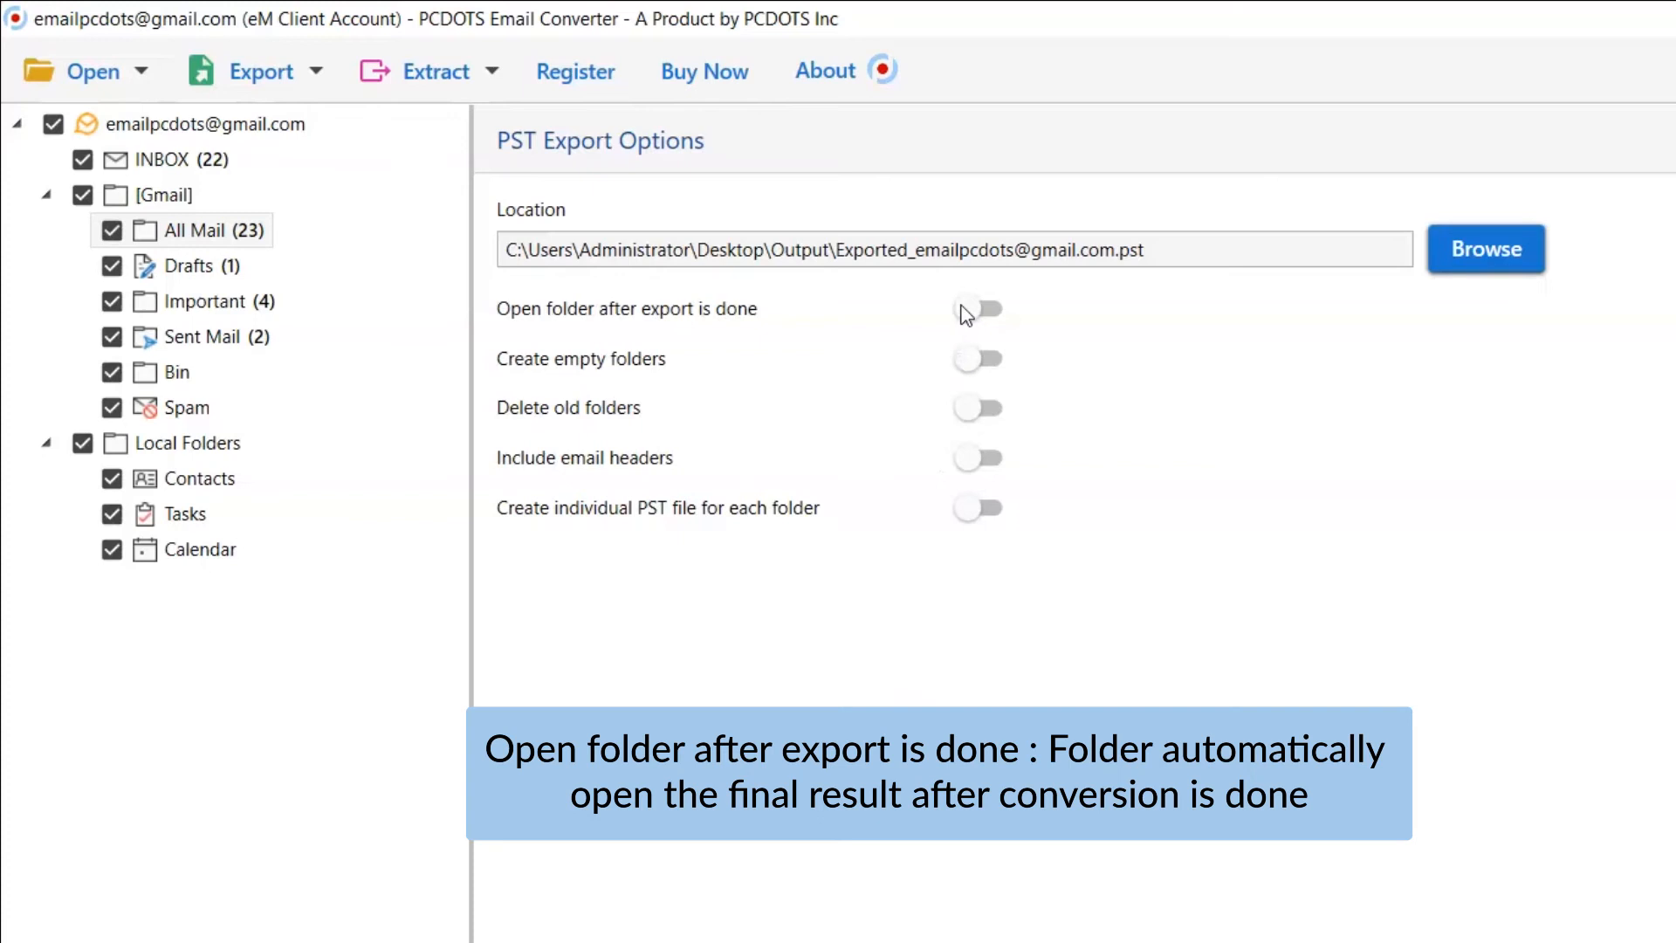
click(975, 309)
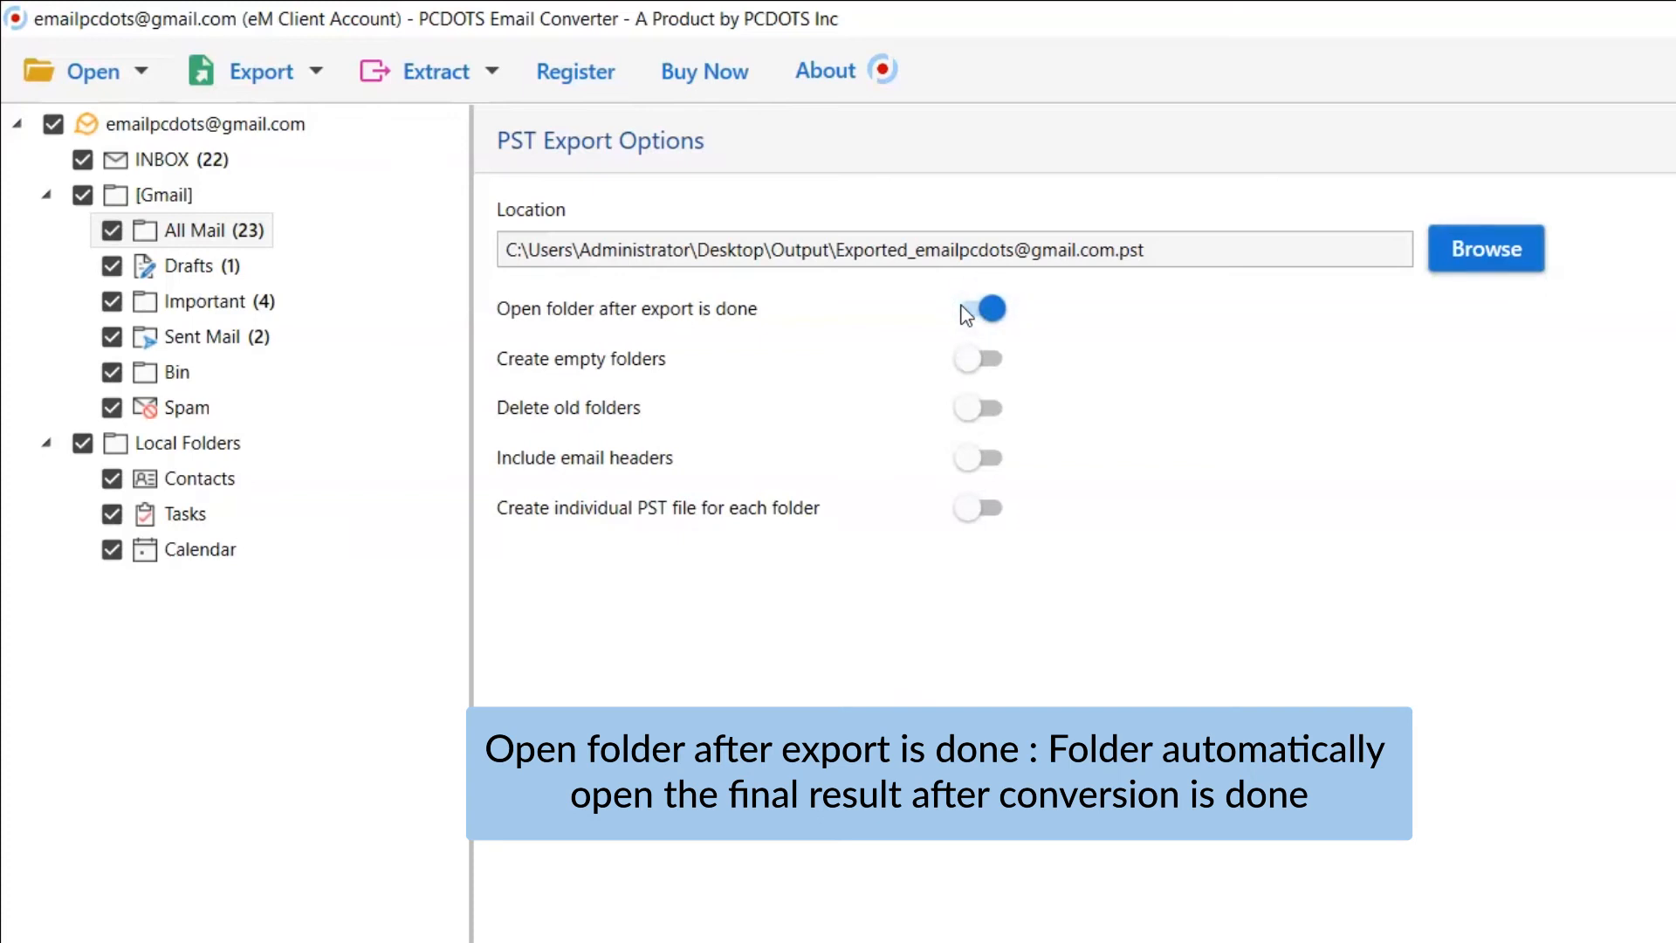
click(976, 309)
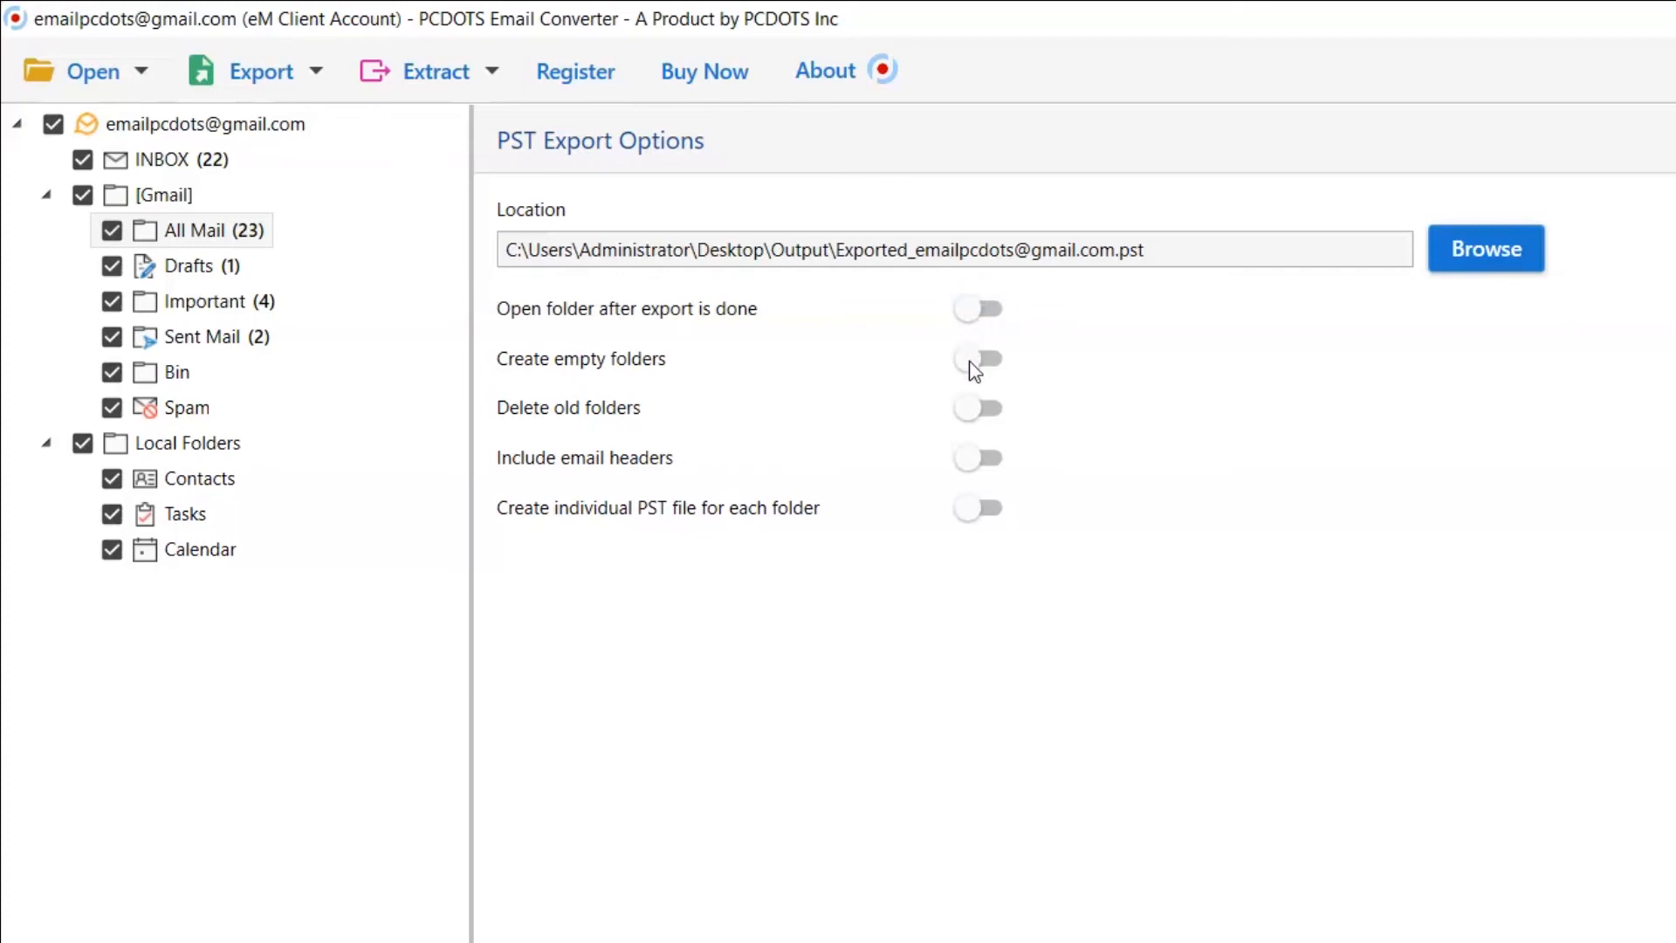
click(975, 358)
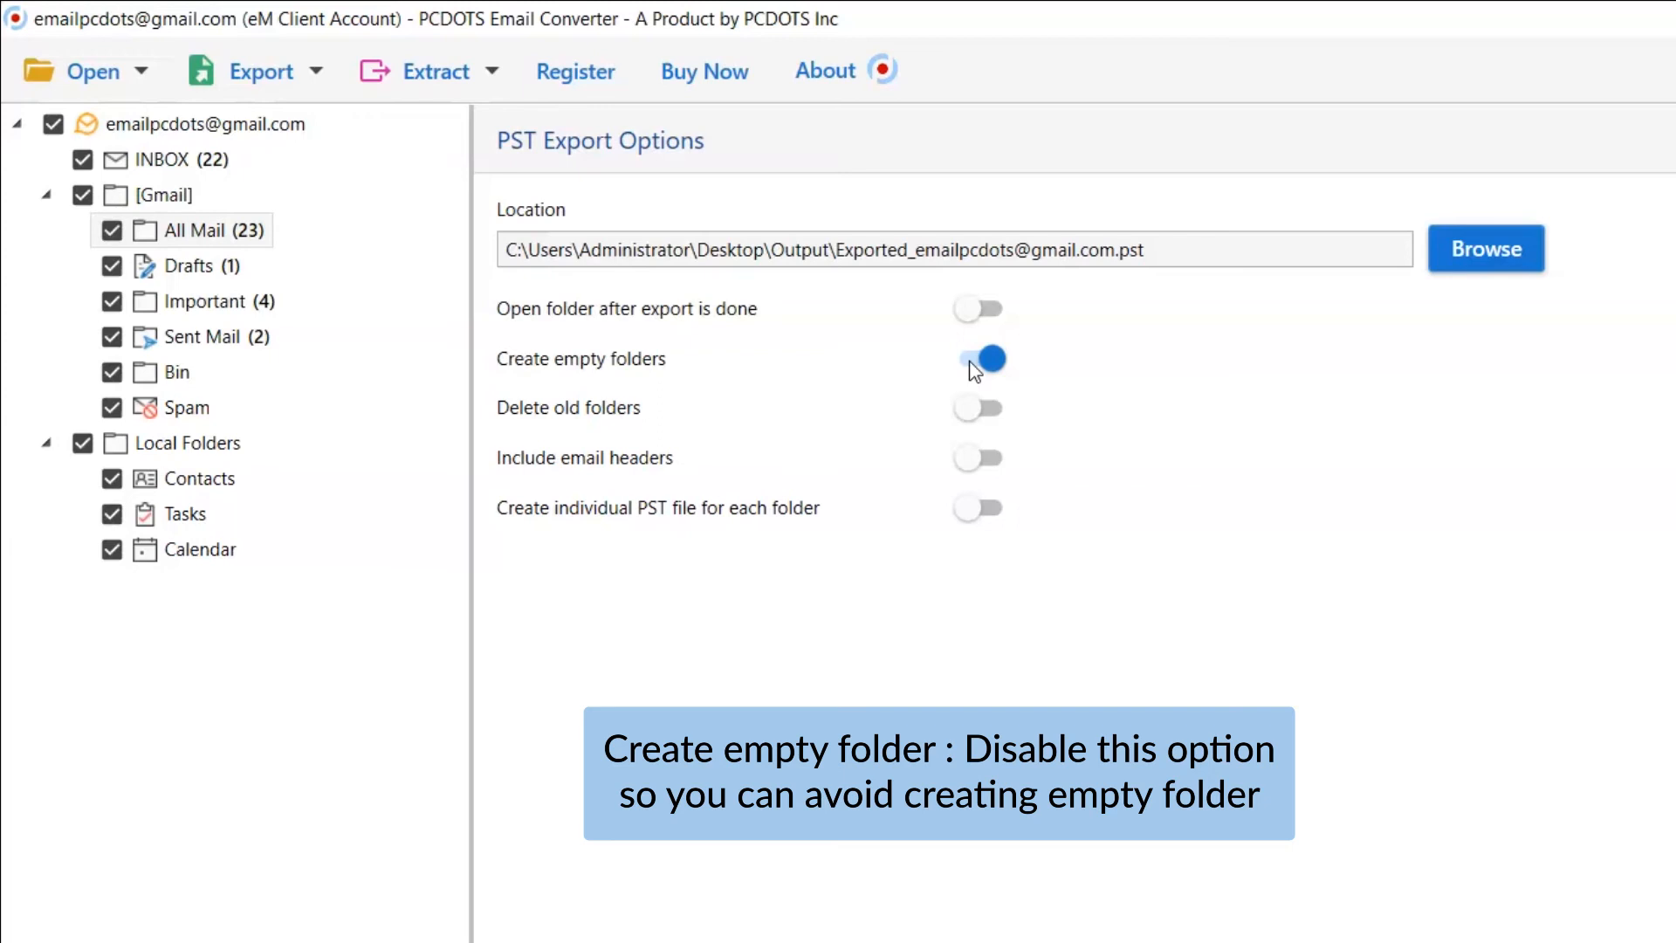
click(976, 358)
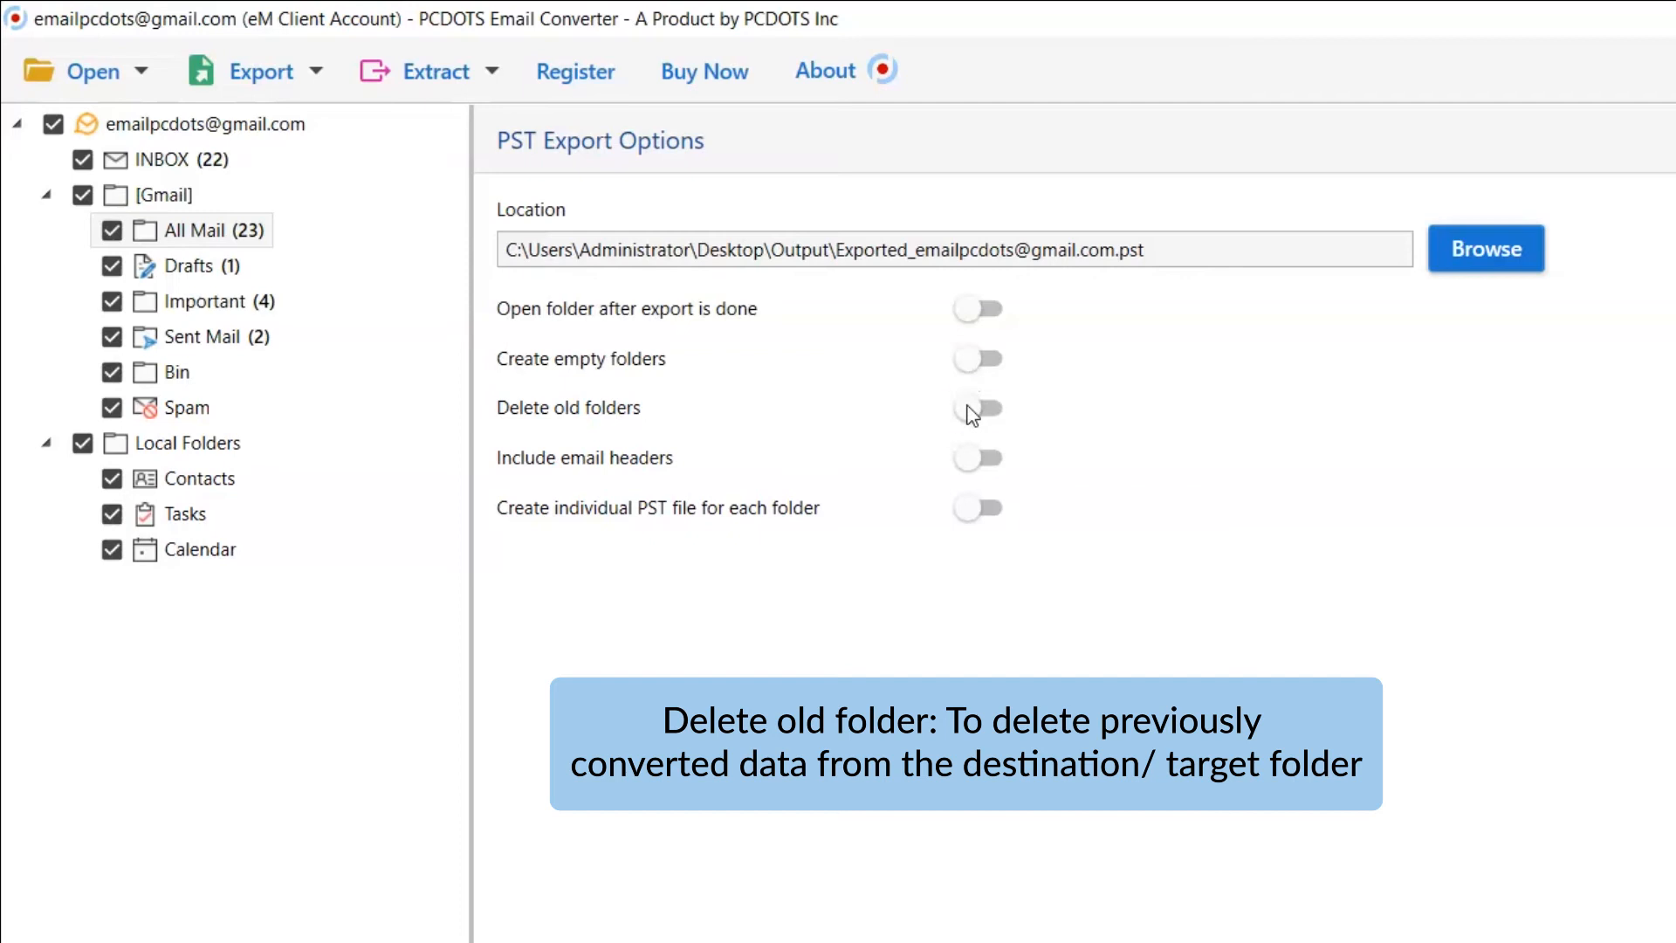
click(975, 408)
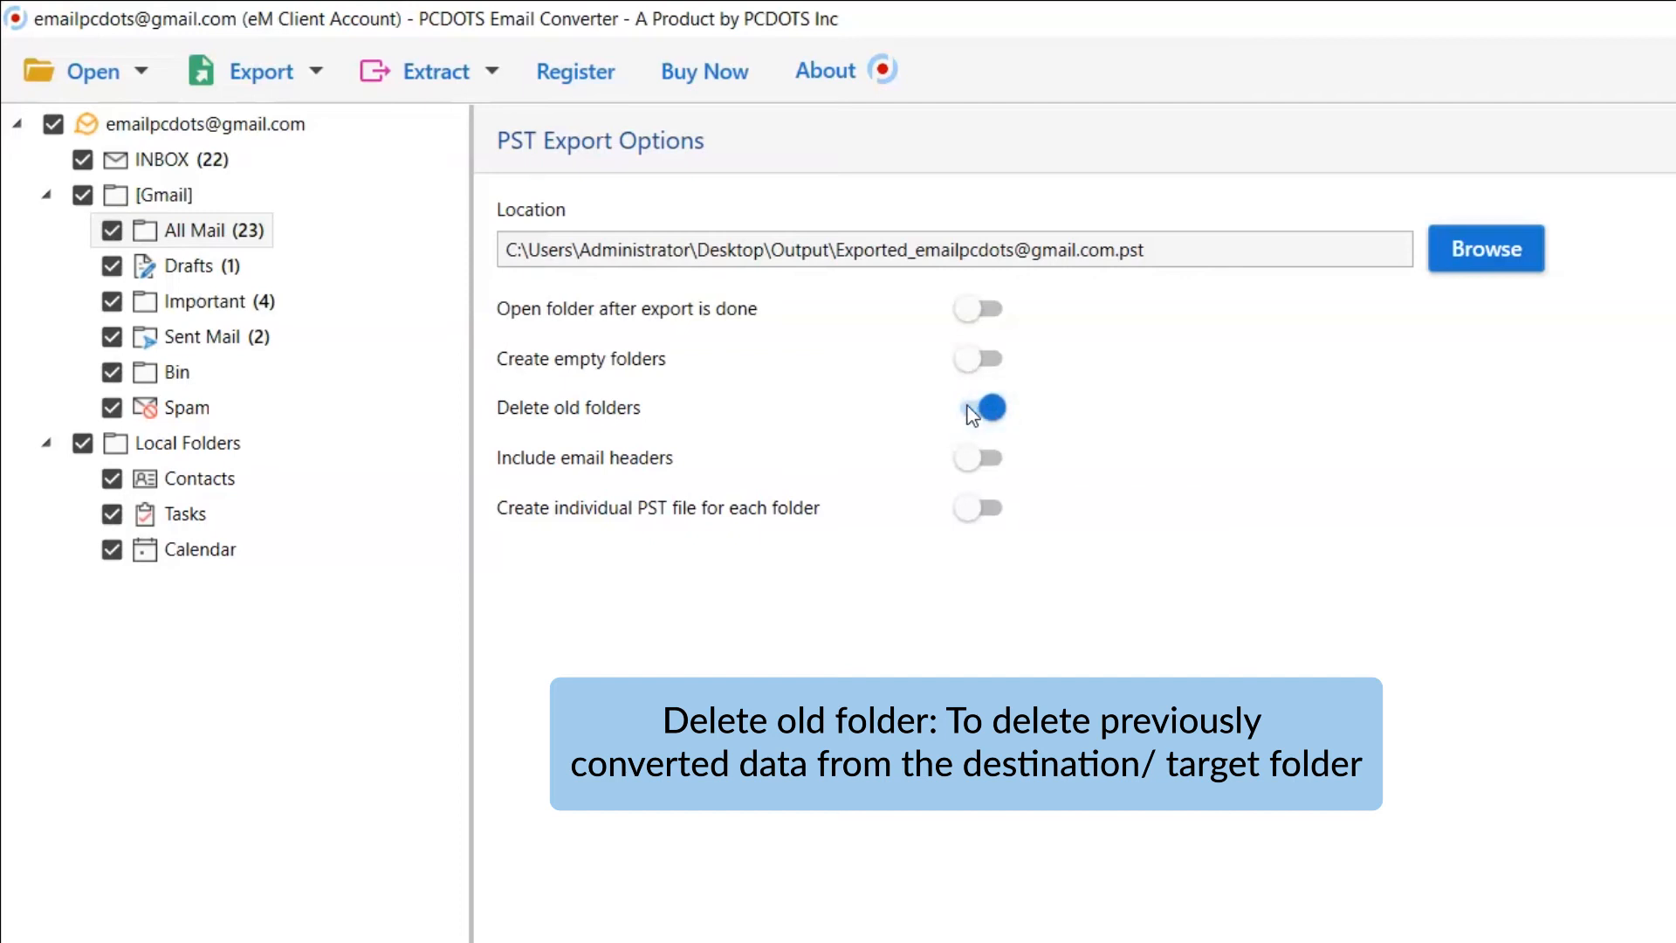
click(976, 408)
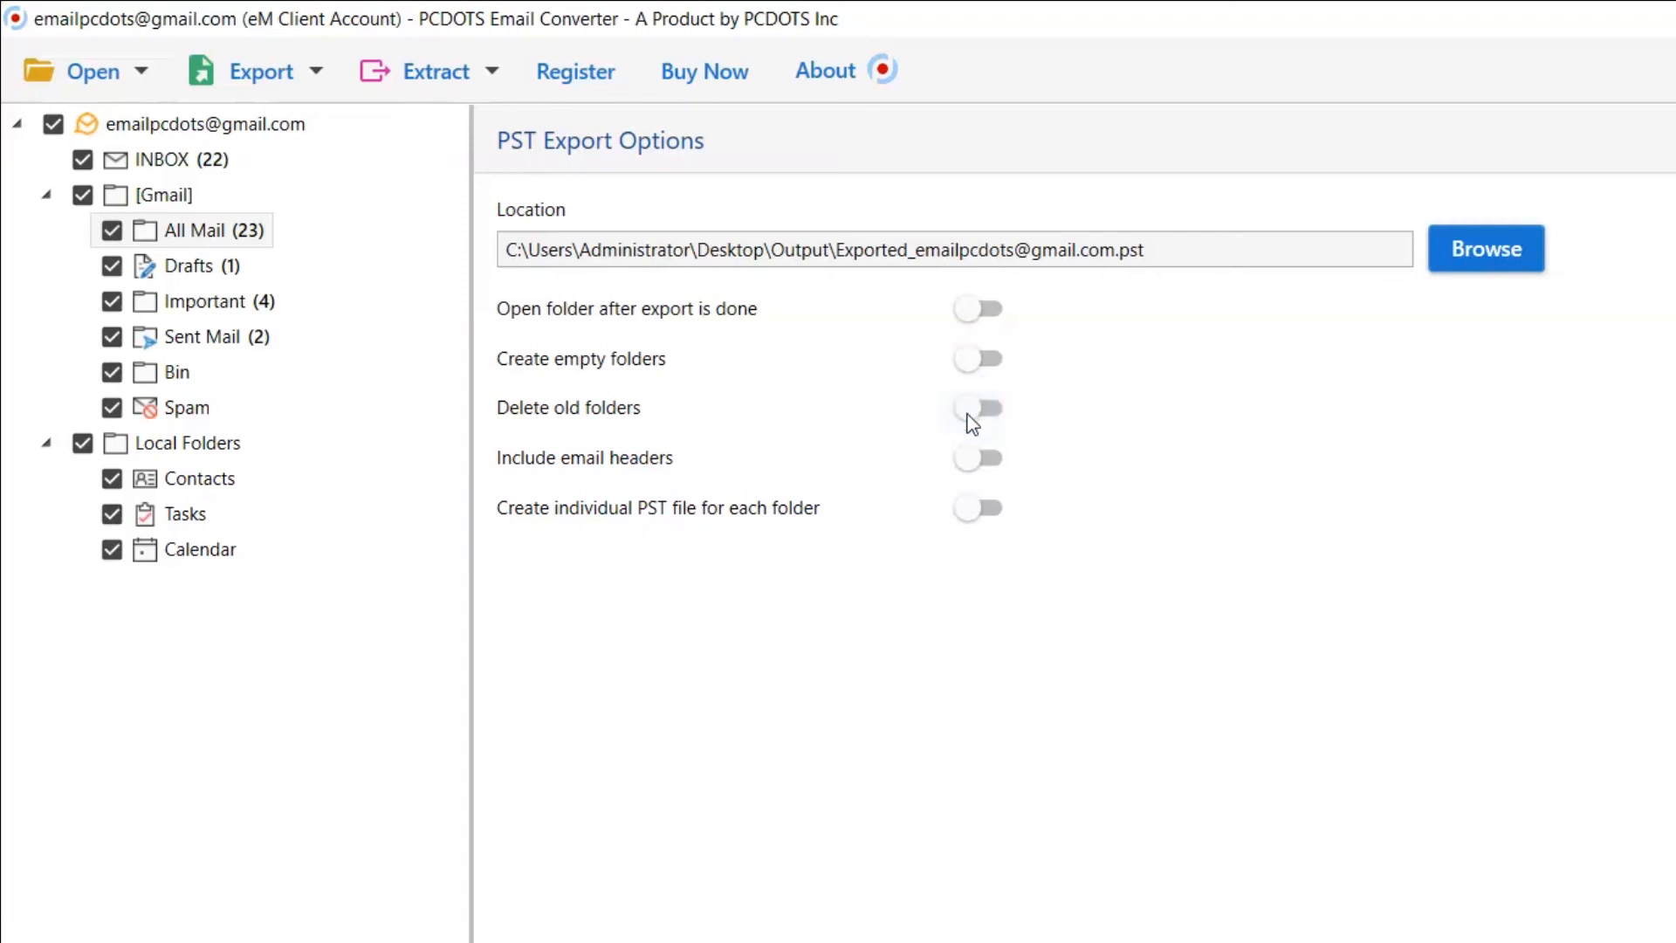
mouse_move(973, 466)
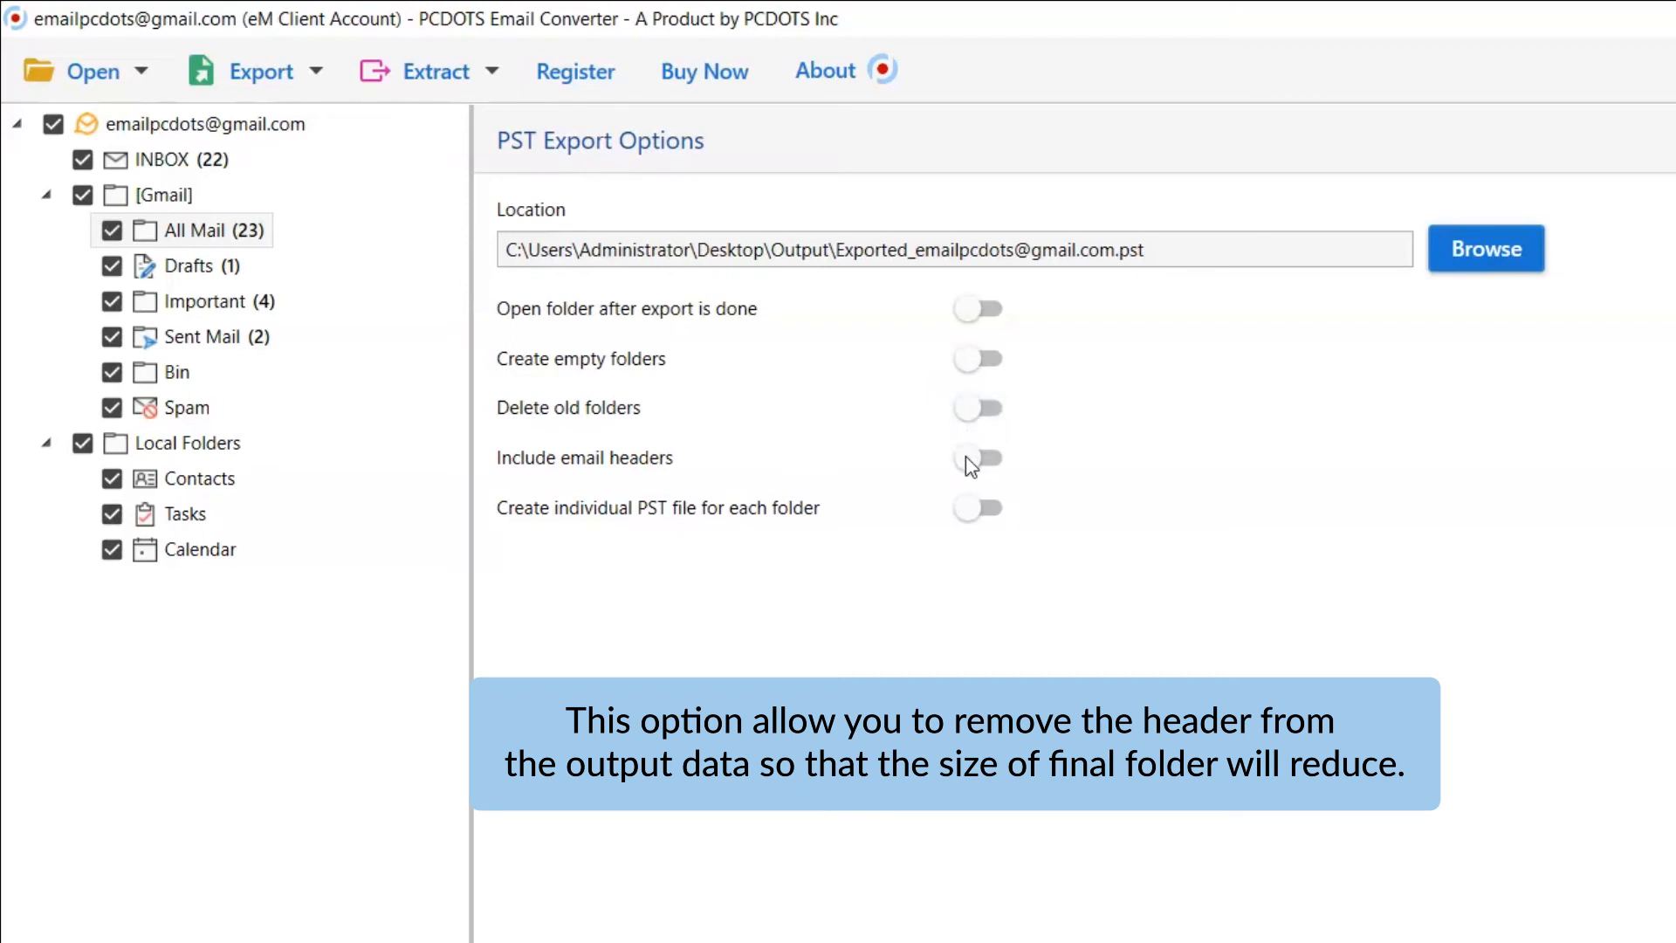
click(976, 457)
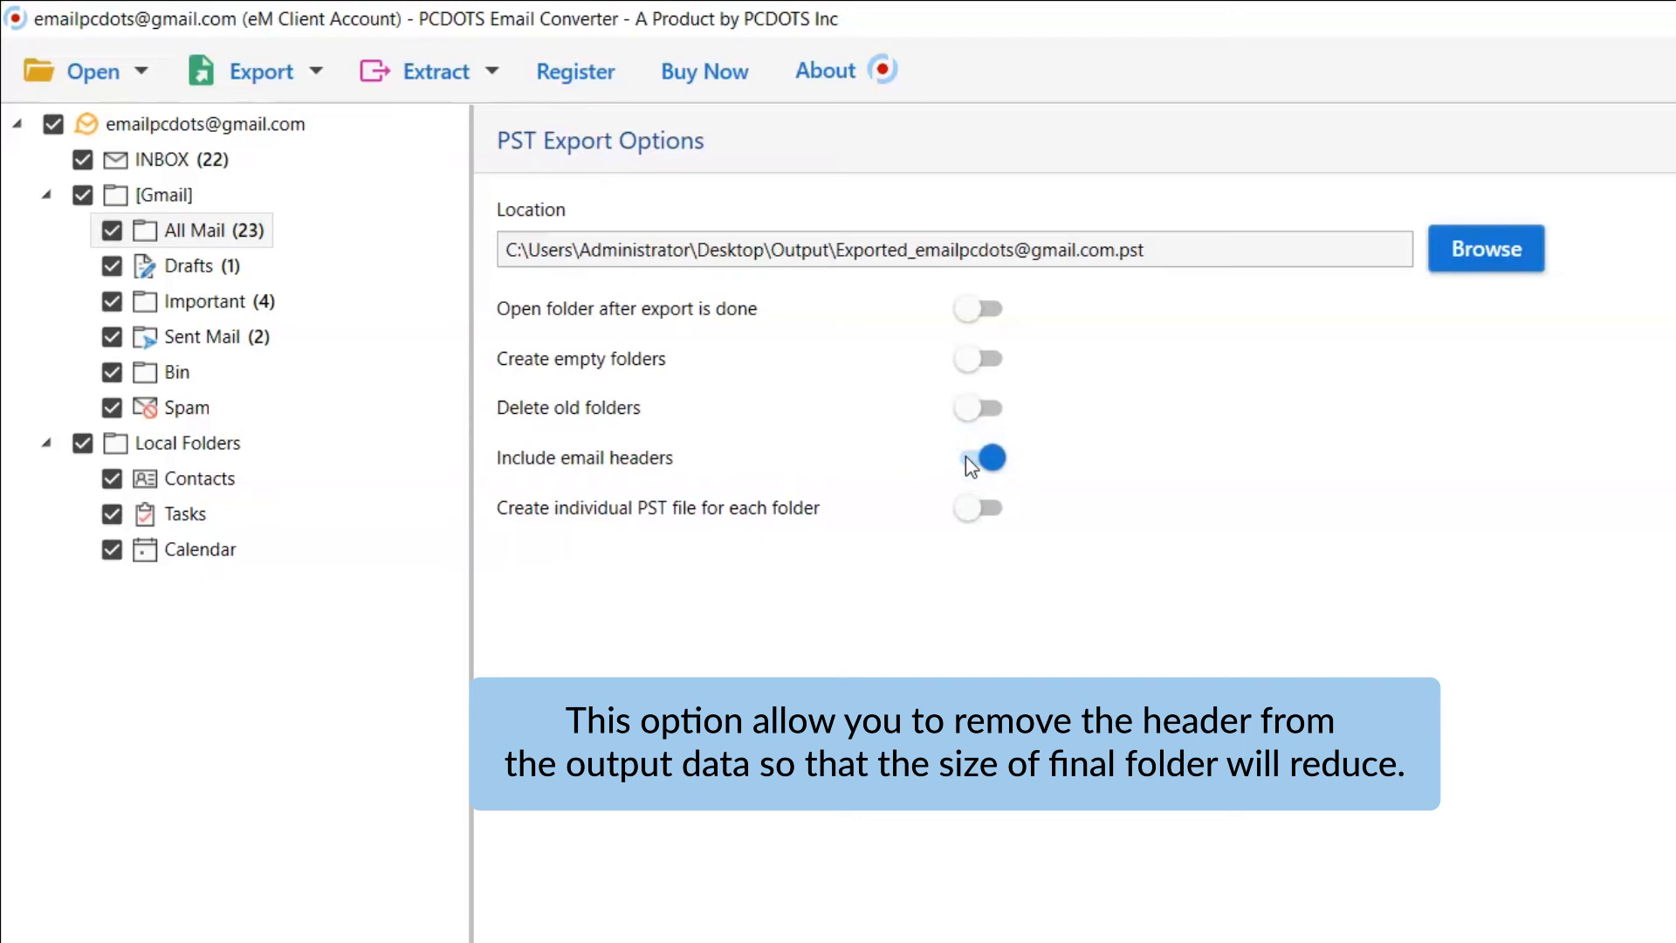
click(977, 457)
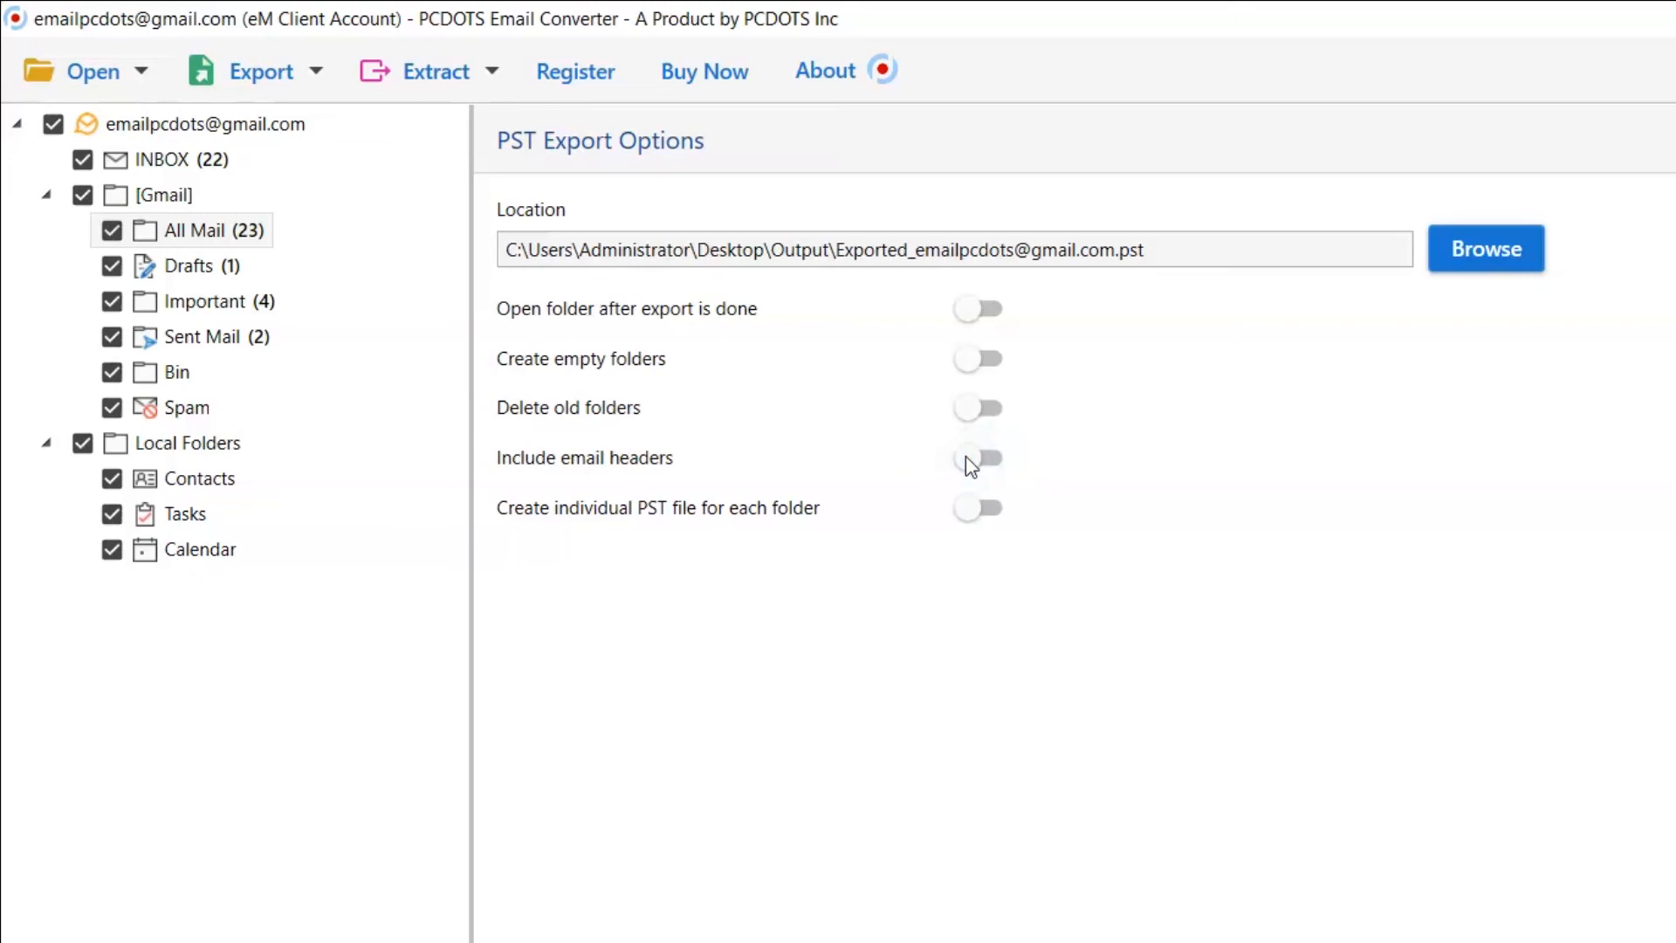
mouse_move(977, 519)
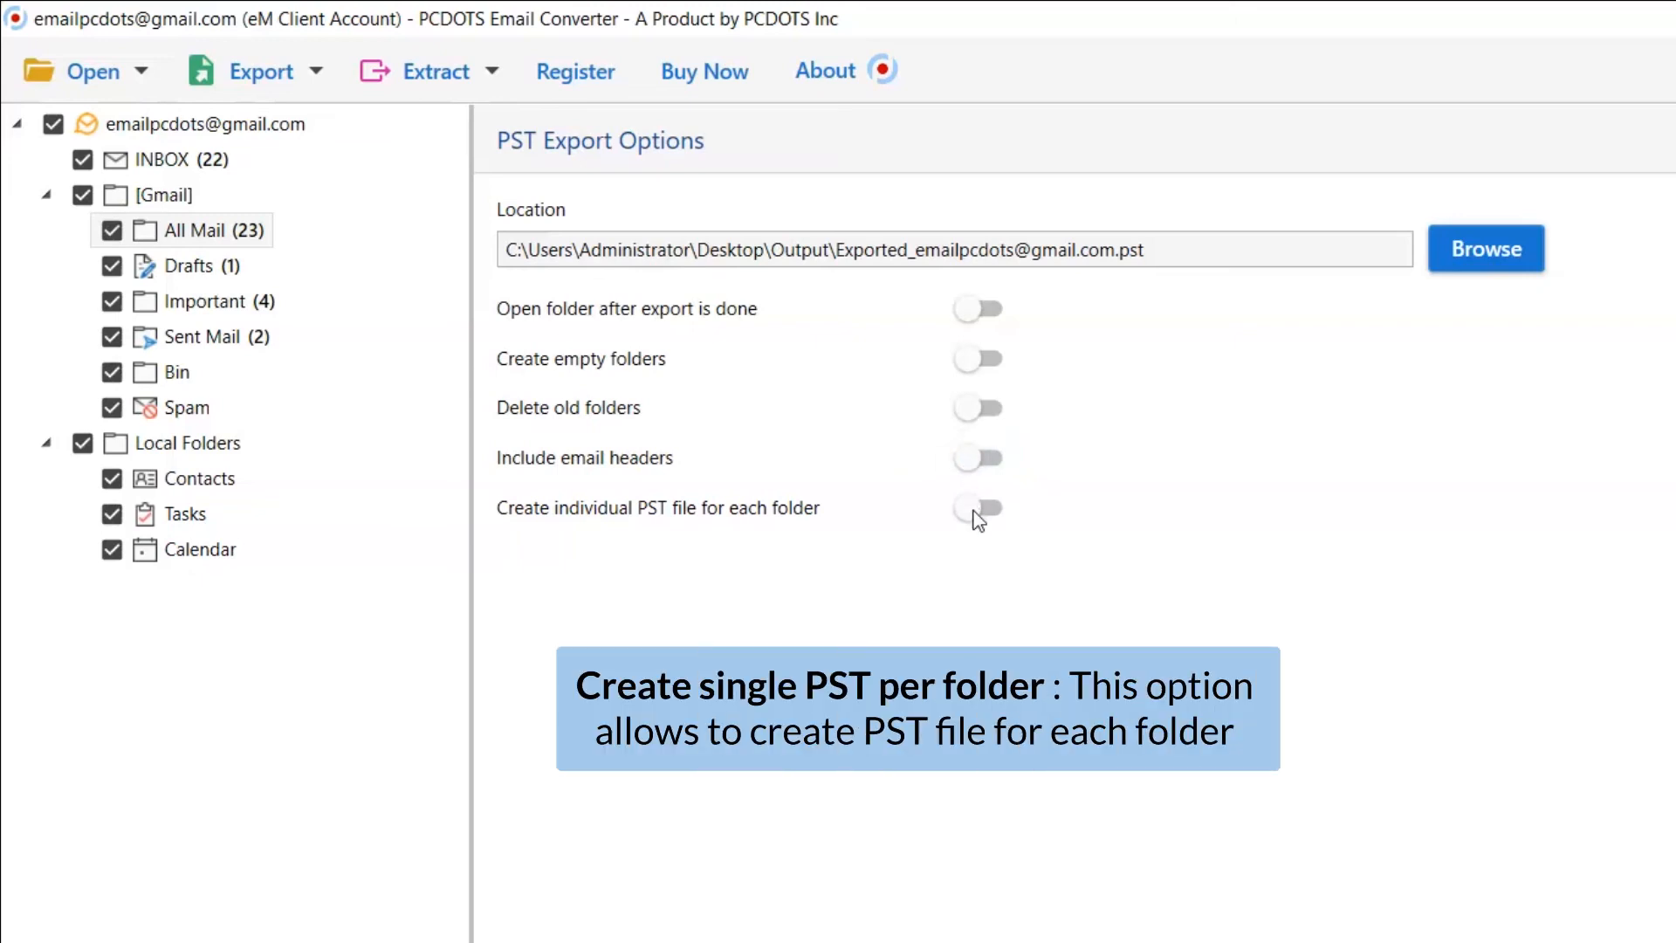
click(977, 508)
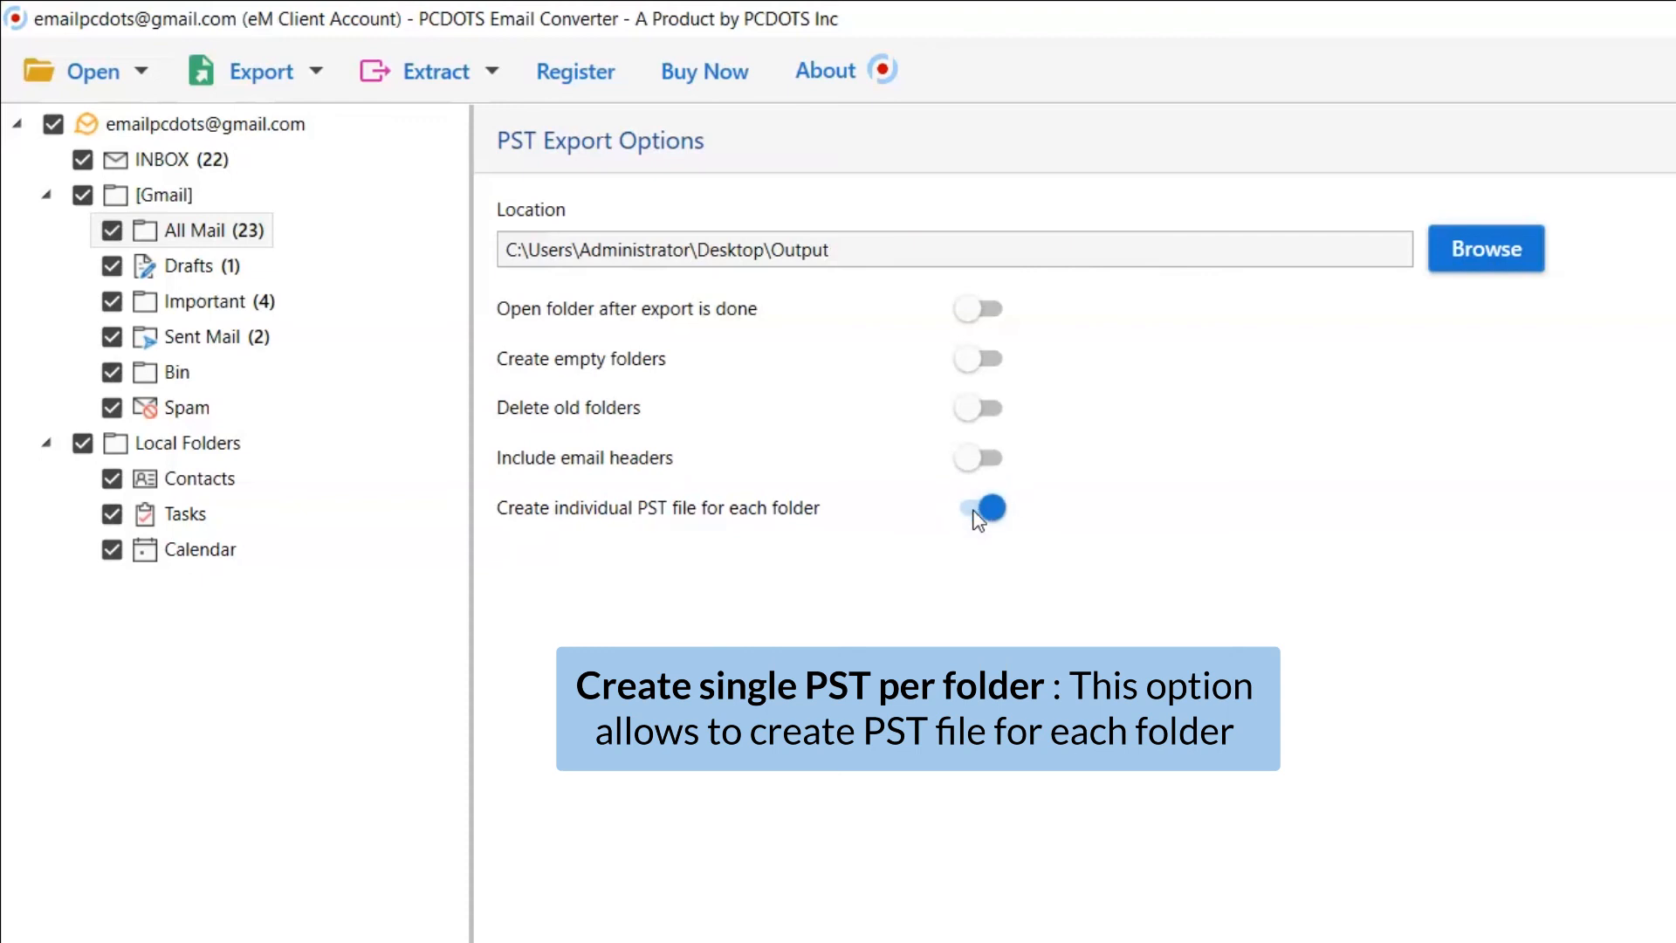
click(976, 508)
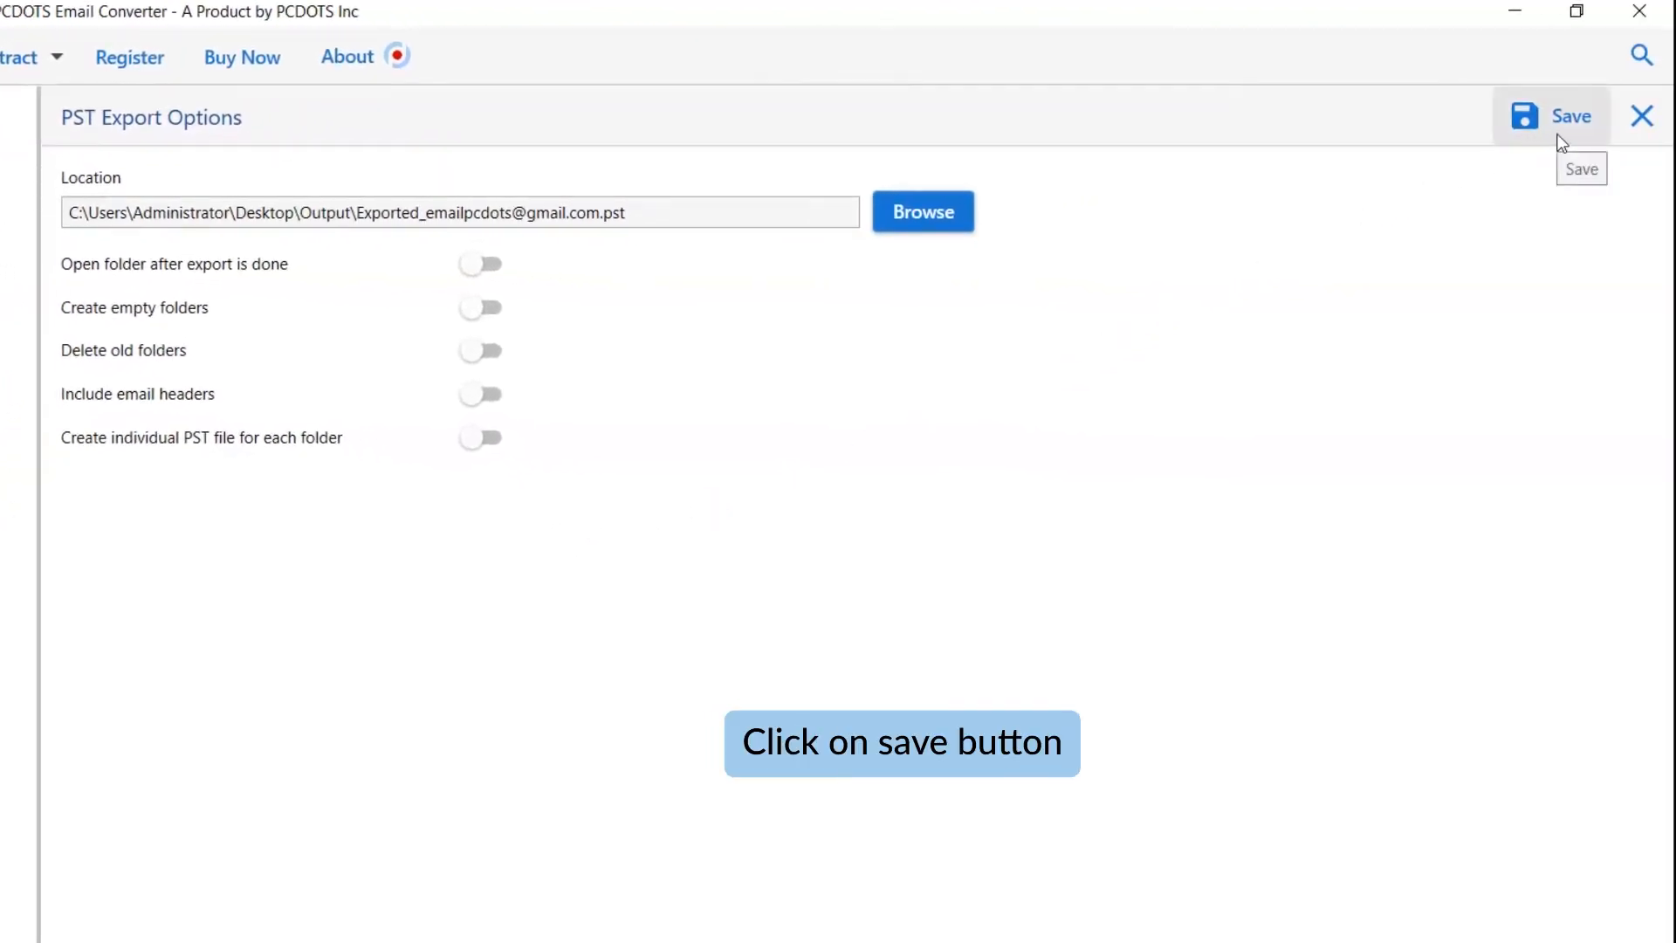
Step: Run the PST export, accept the demo notice and show the Output folder with the file
click(1570, 116)
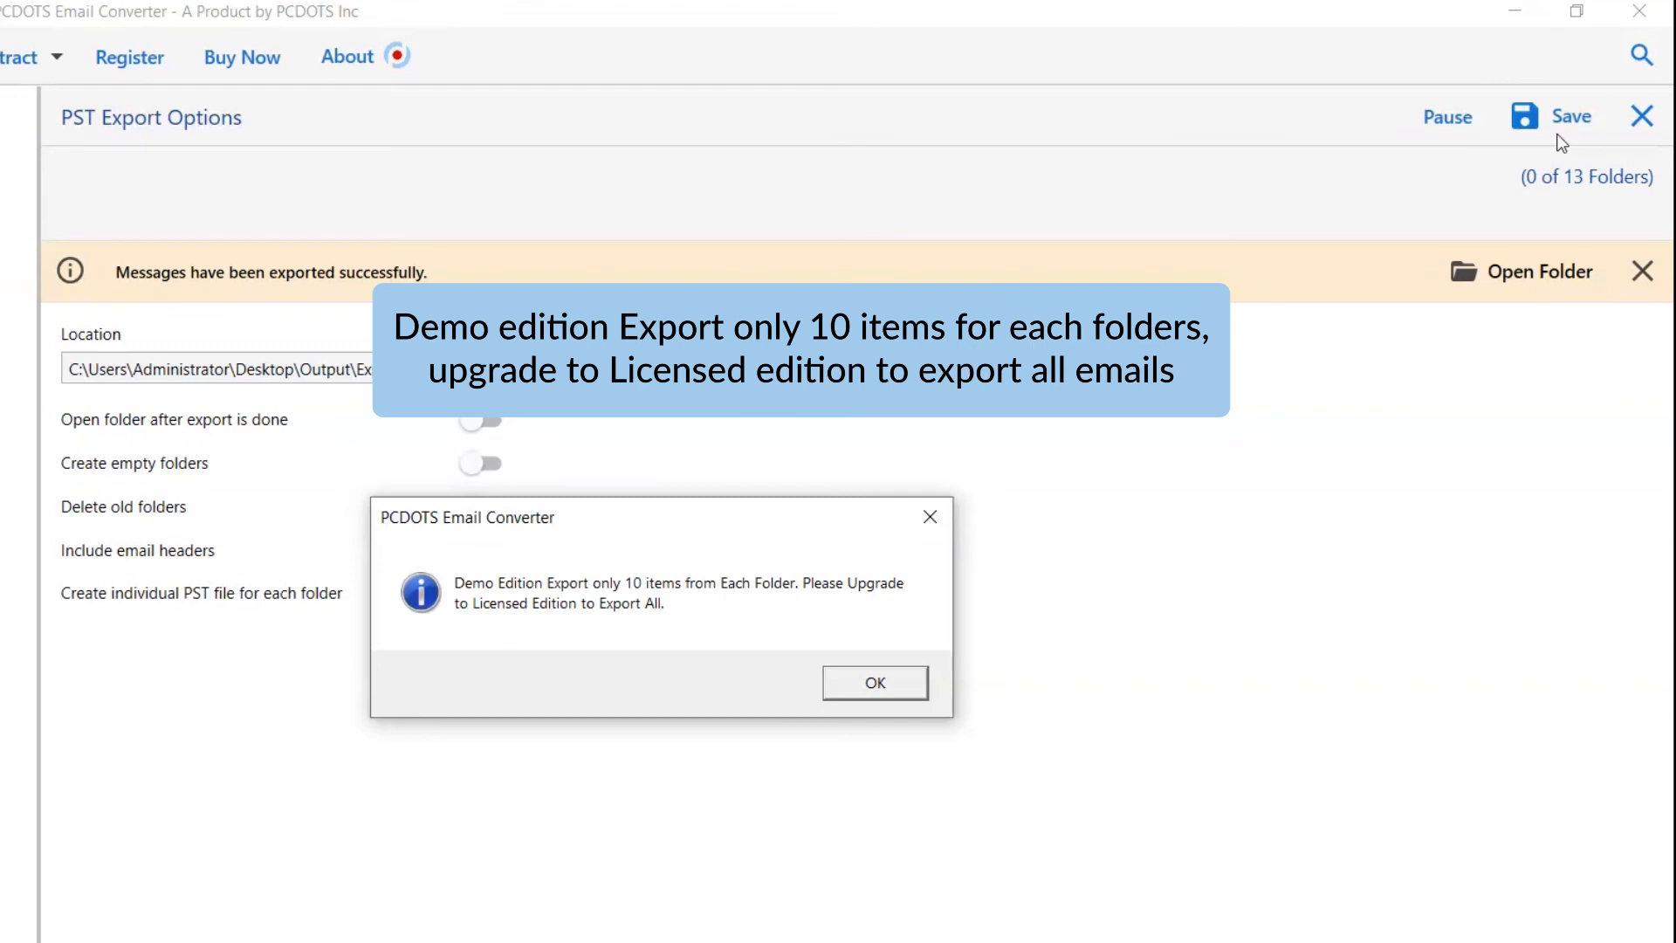
mouse_move(1433, 250)
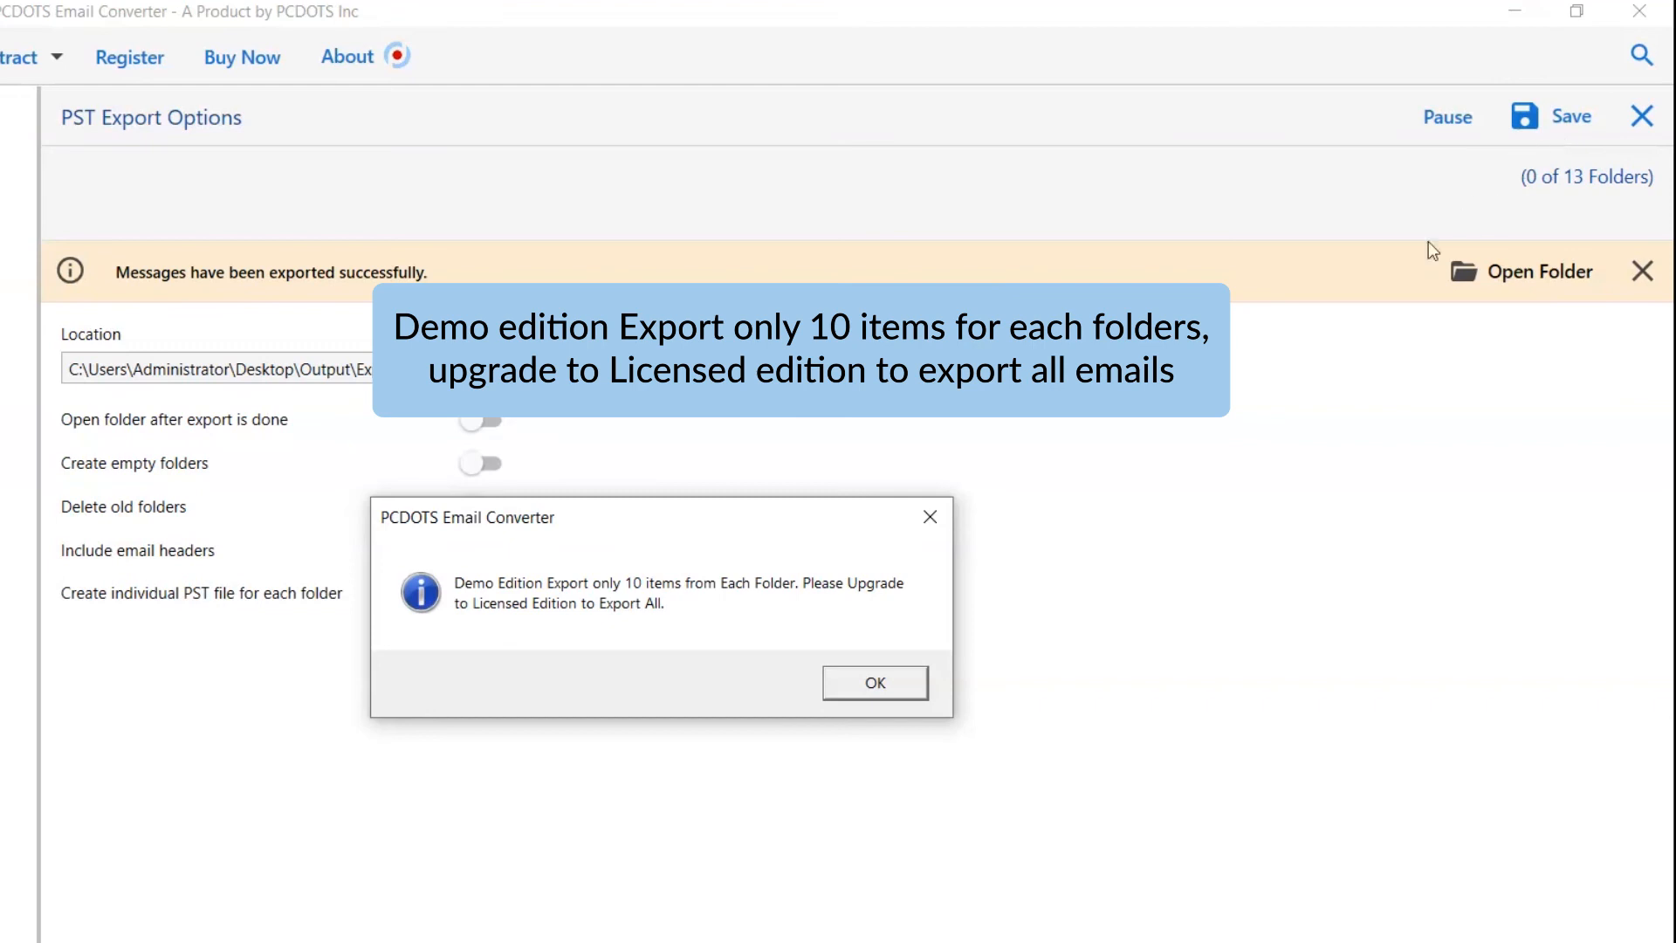
mouse_move(917, 657)
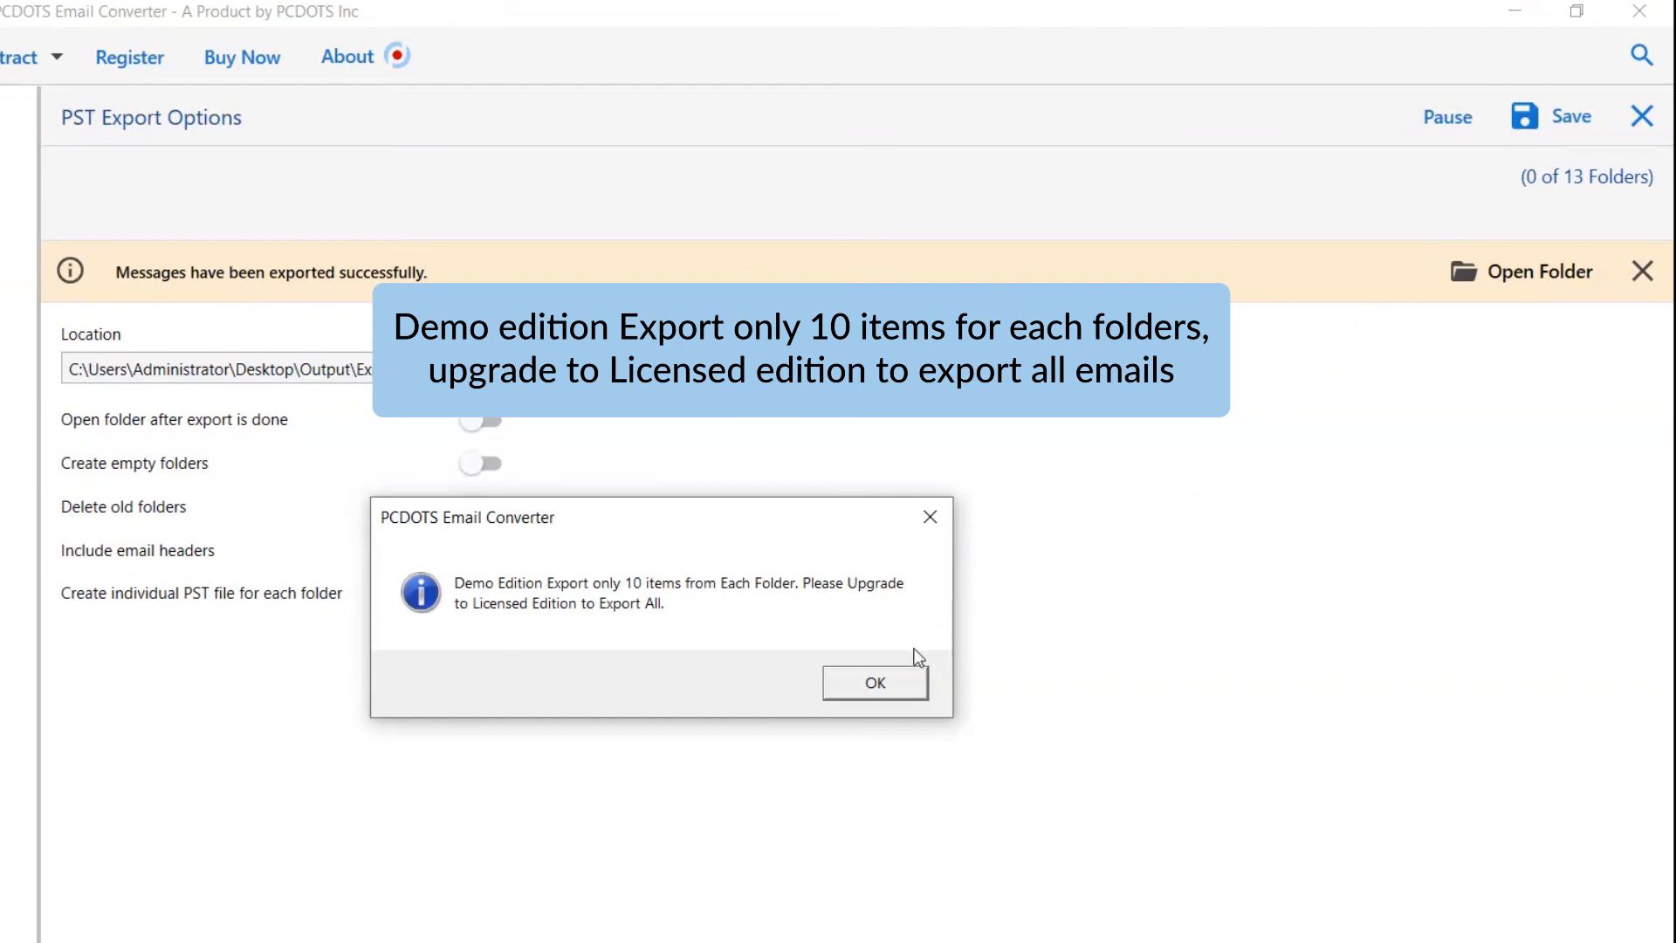
click(873, 682)
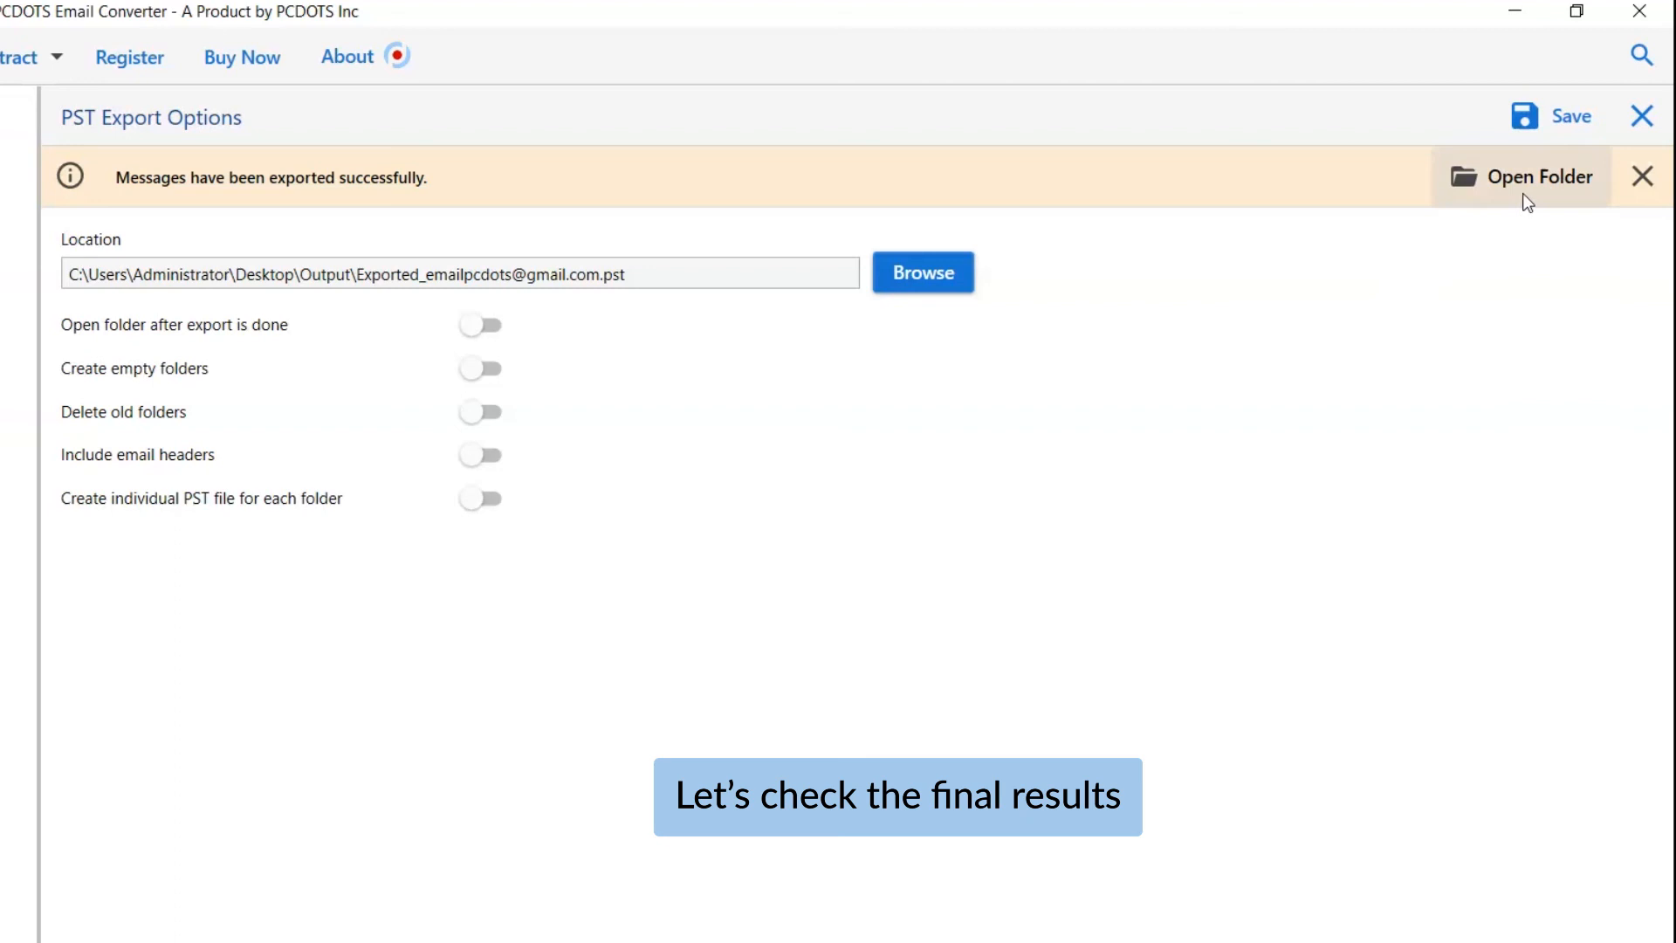
click(1543, 177)
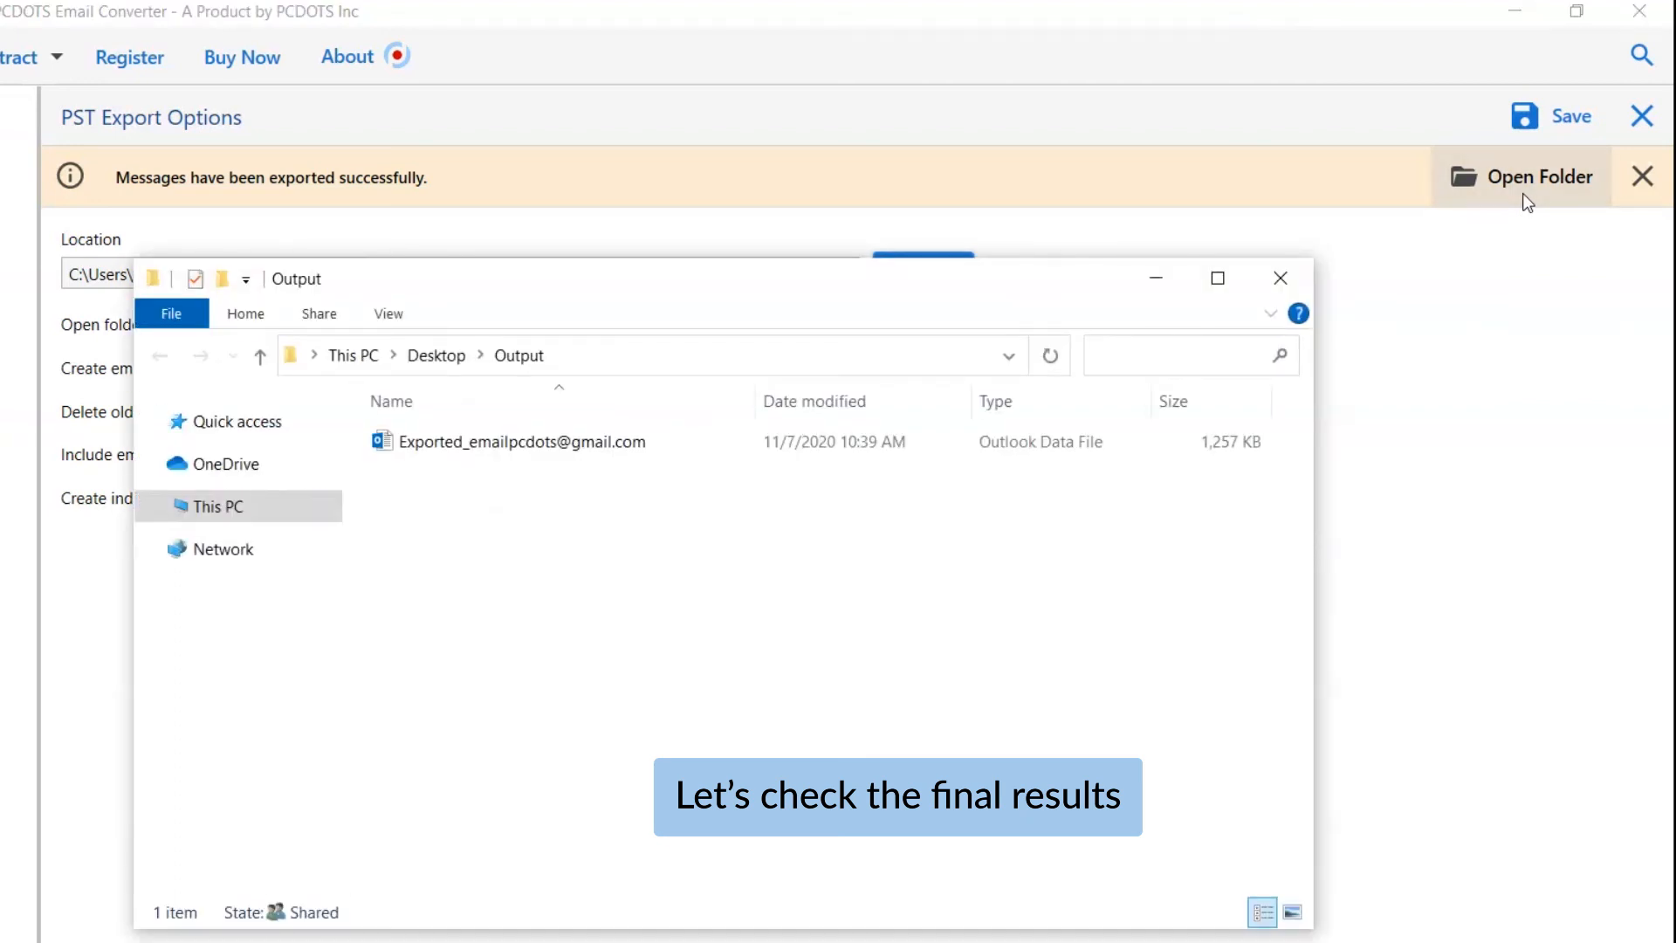